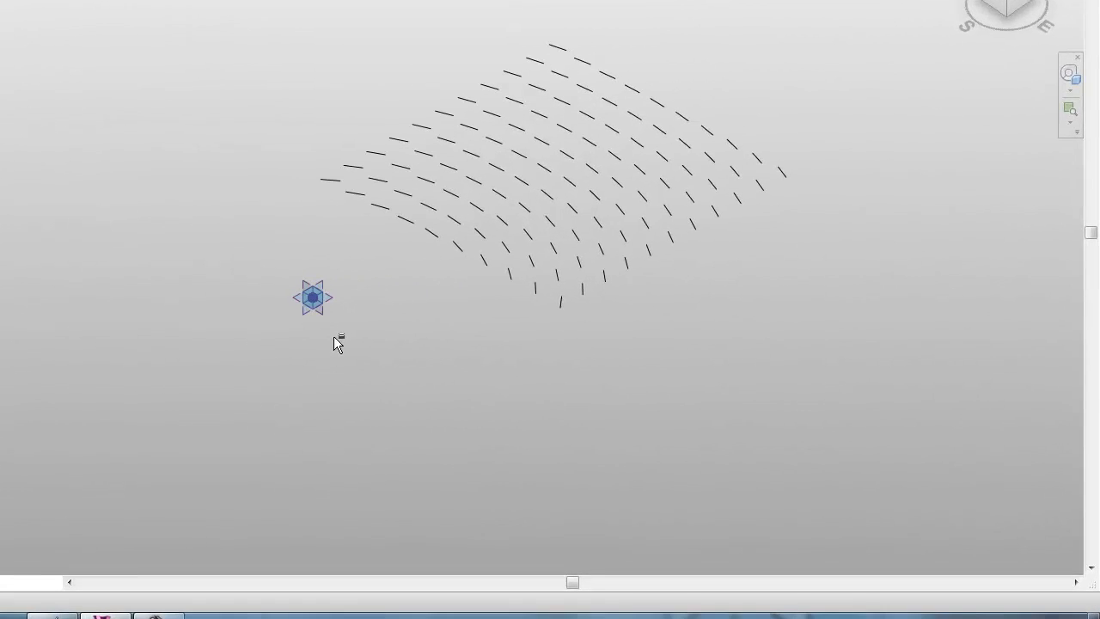
pyautogui.moveTo(529, 92)
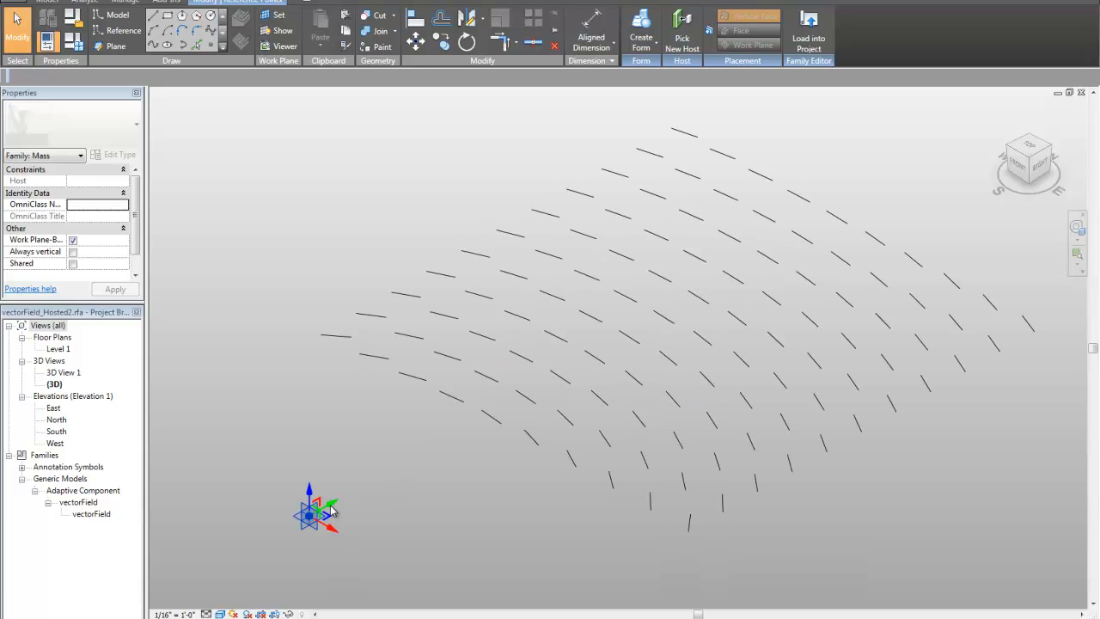
pyautogui.moveTo(314, 513)
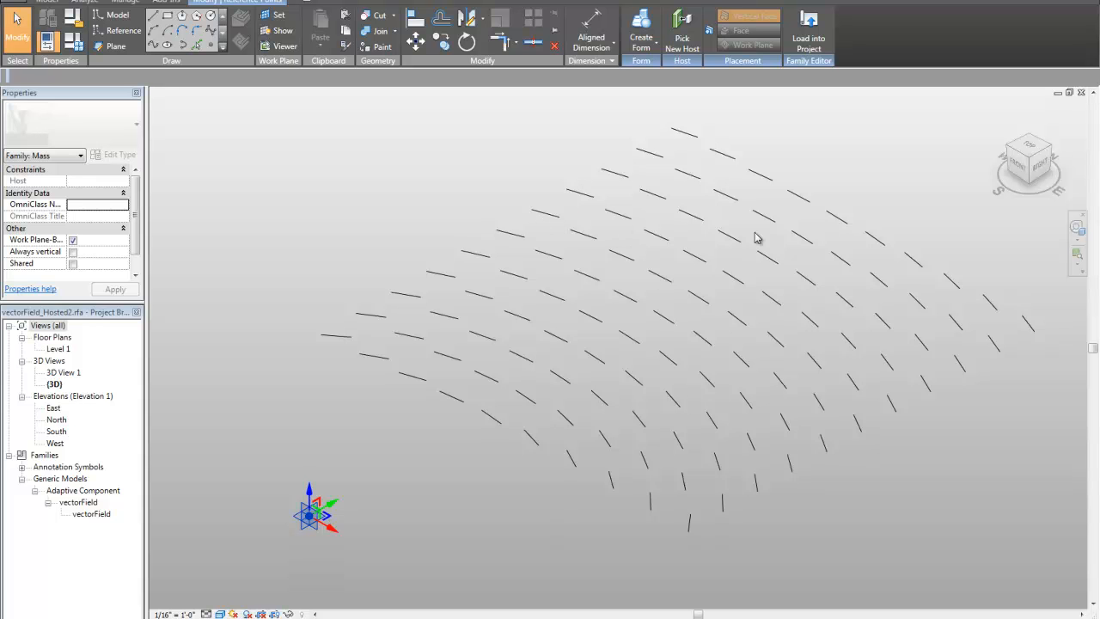
pyautogui.moveTo(446, 409)
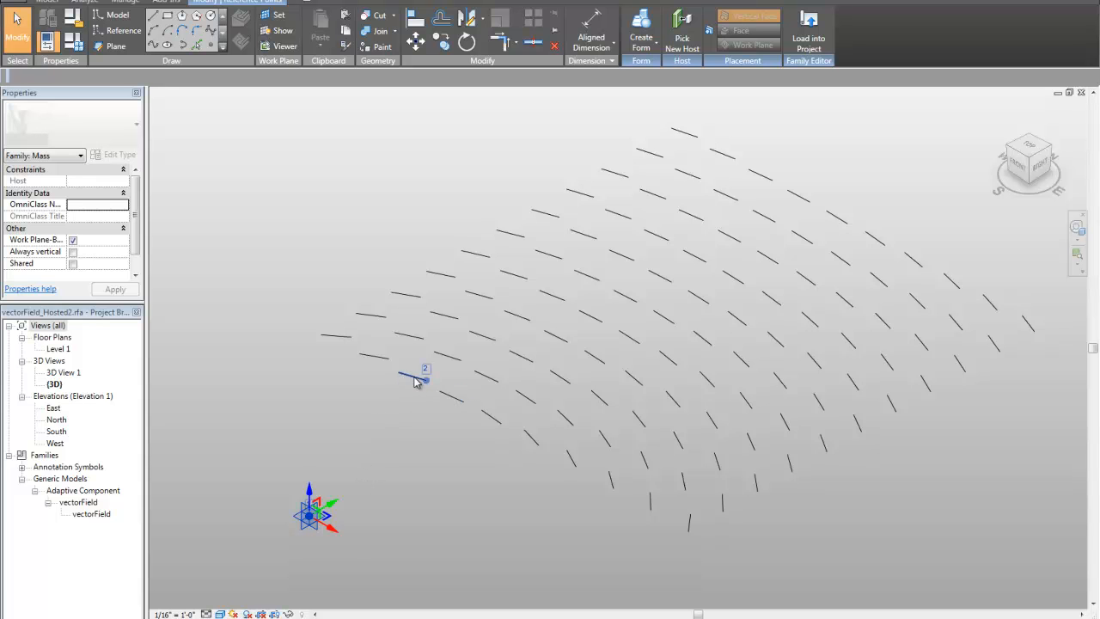
pyautogui.moveTo(324, 531)
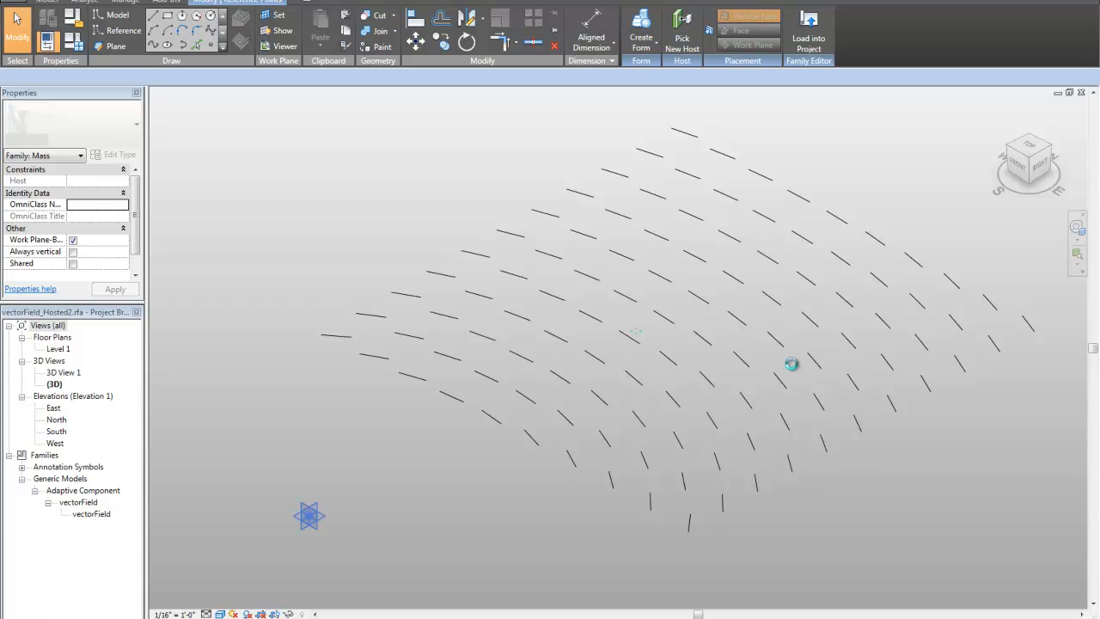
pyautogui.moveTo(512, 321)
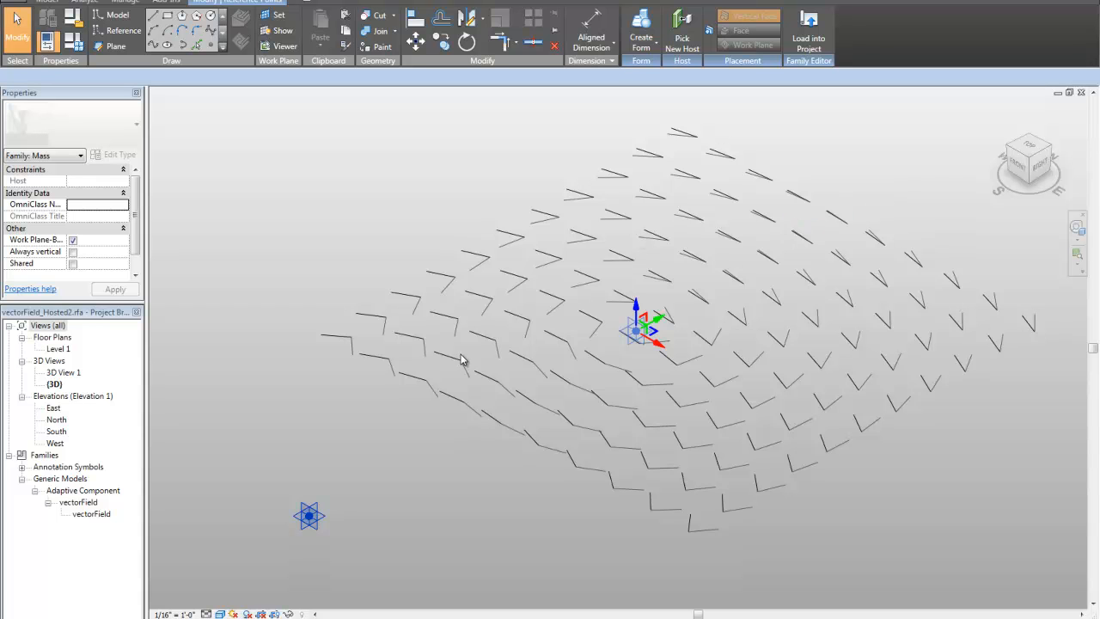
pyautogui.moveTo(657, 359)
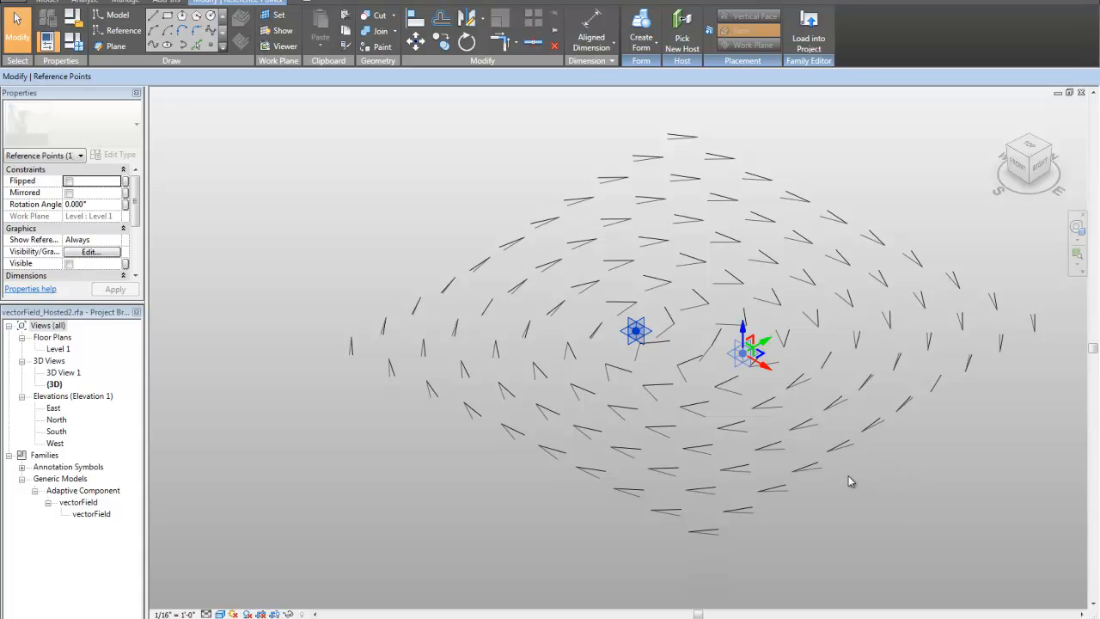
pyautogui.moveTo(165, 401)
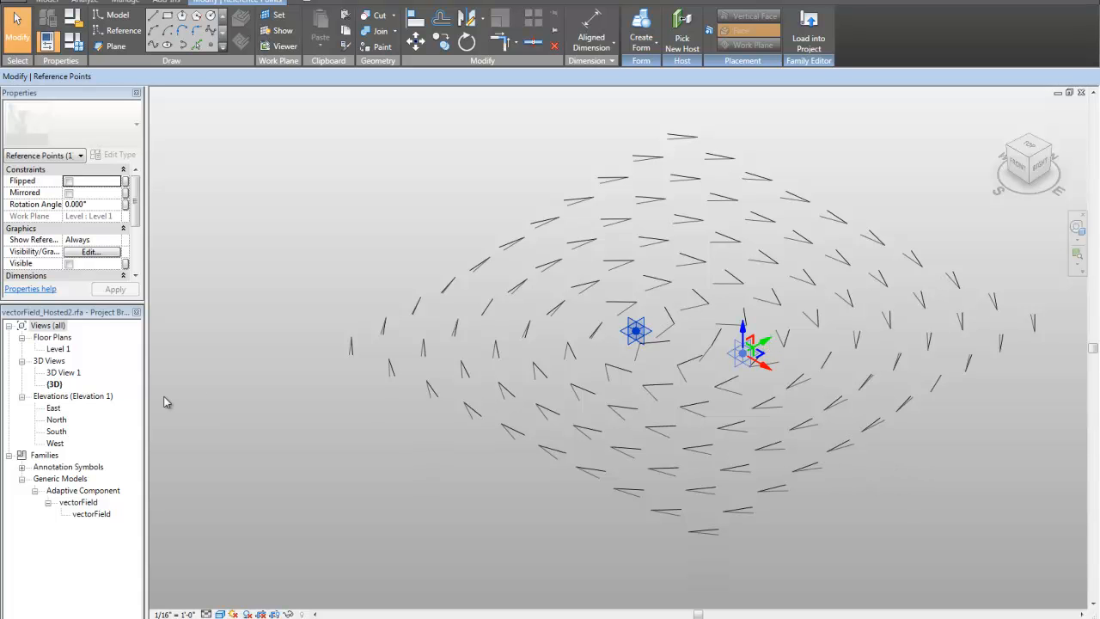
pyautogui.moveTo(262, 300)
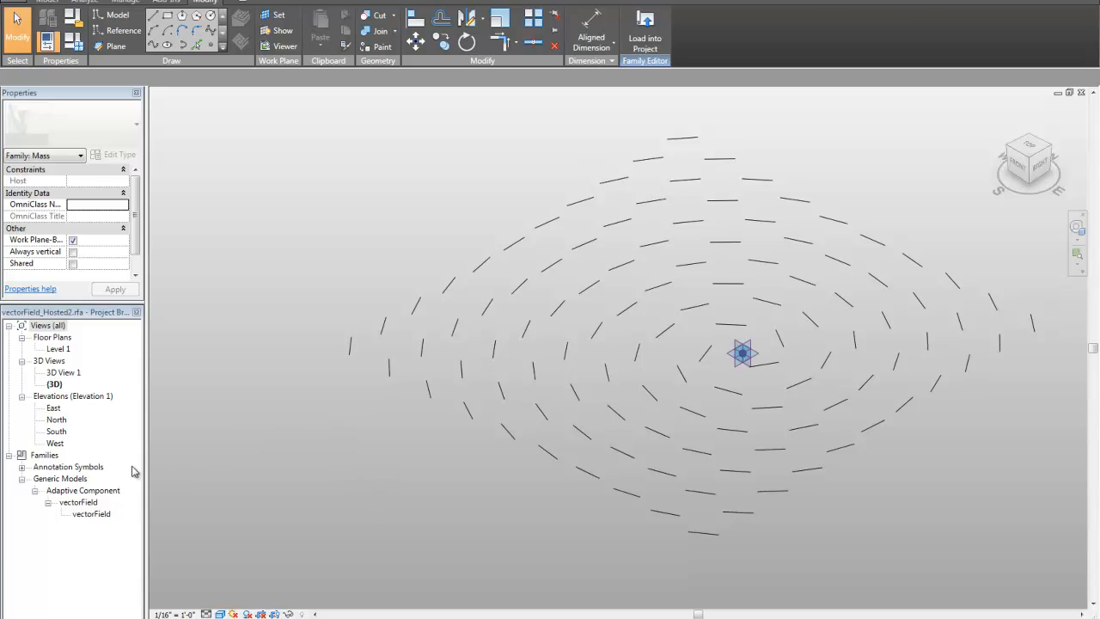
# Edit the vectorField family listed under Adaptive Component in the Project Browser
pyautogui.click(78, 502)
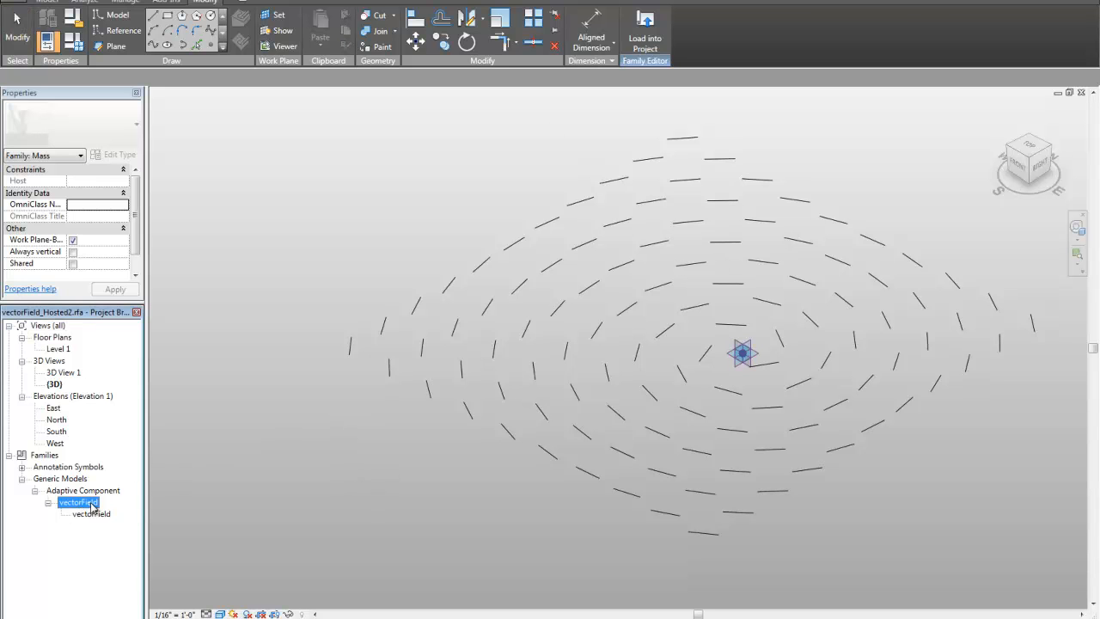
pyautogui.rightClick(77, 501)
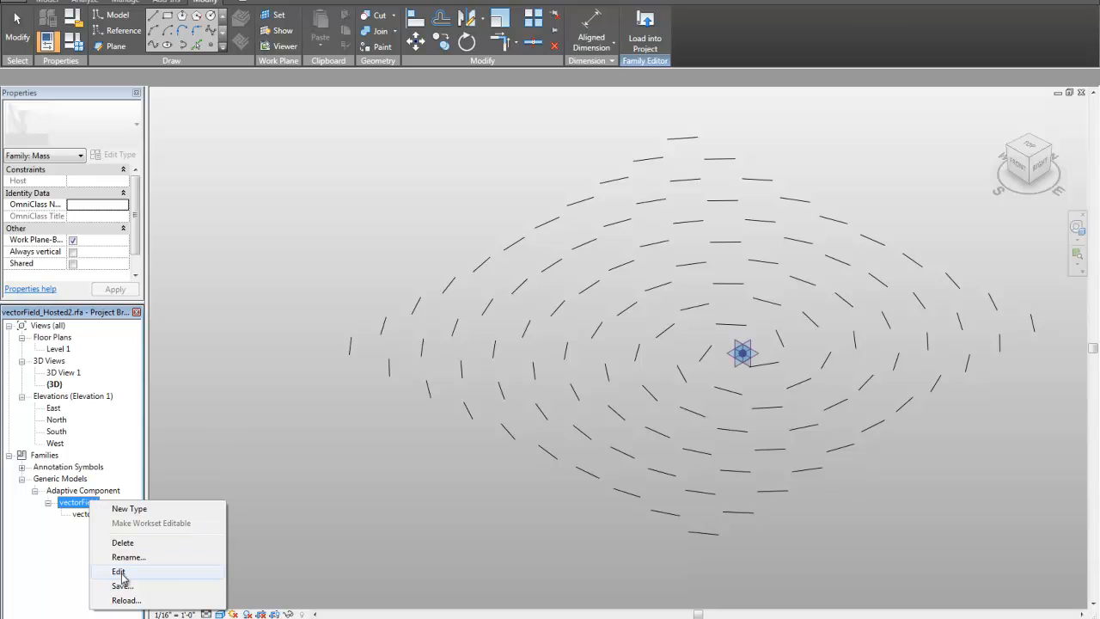
pyautogui.click(118, 572)
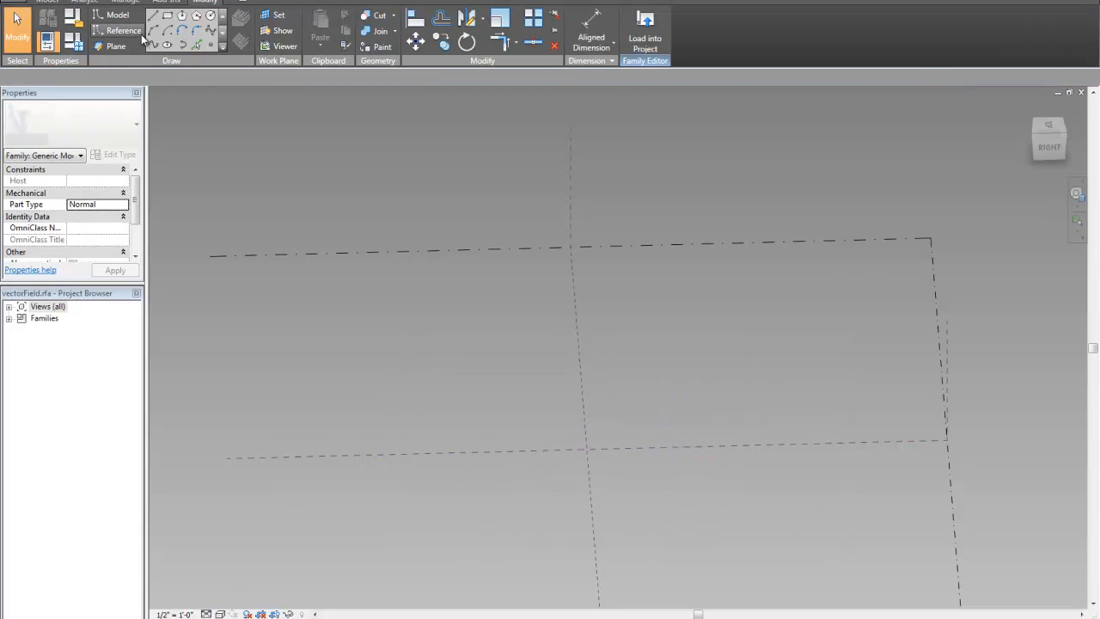
# Draw a reference line and make its two endpoints adaptive points 1 and 2
pyautogui.click(123, 30)
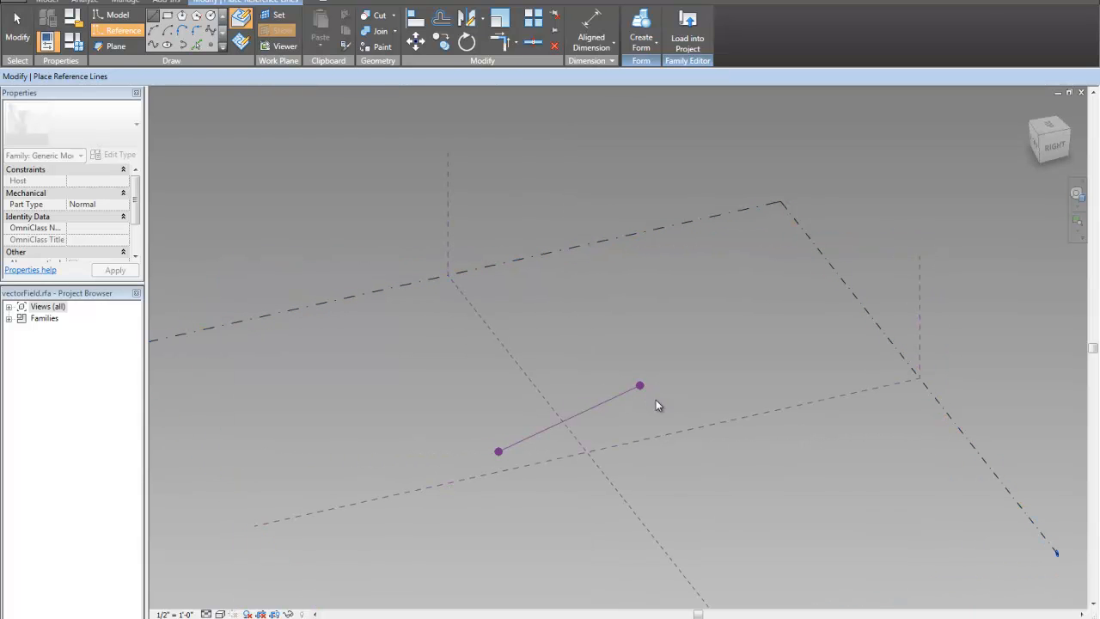
pyautogui.click(639, 385)
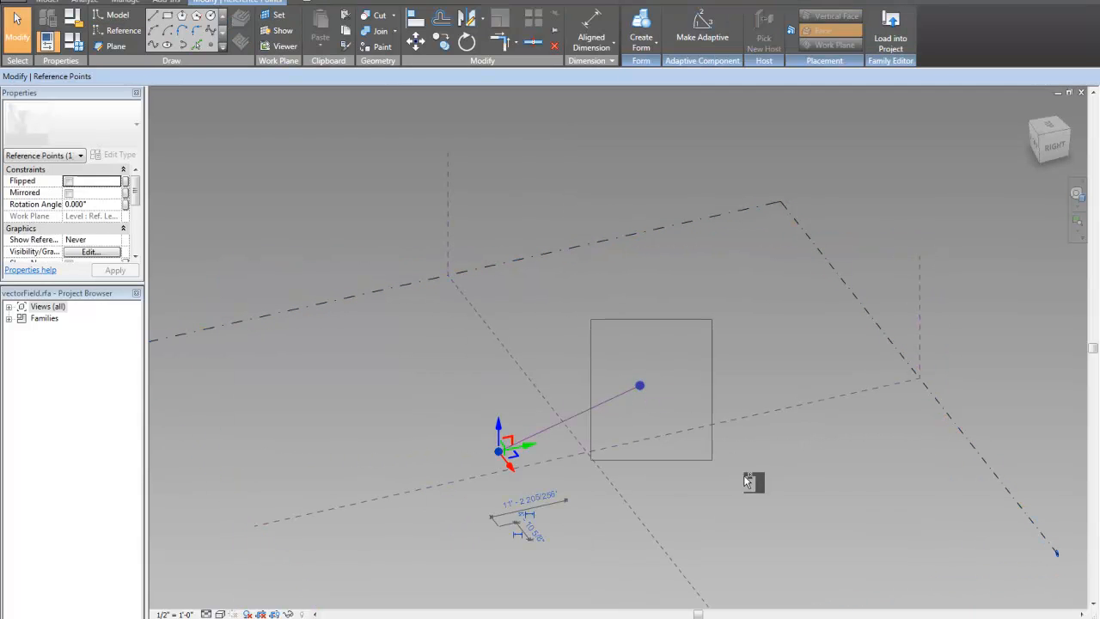
pyautogui.click(702, 32)
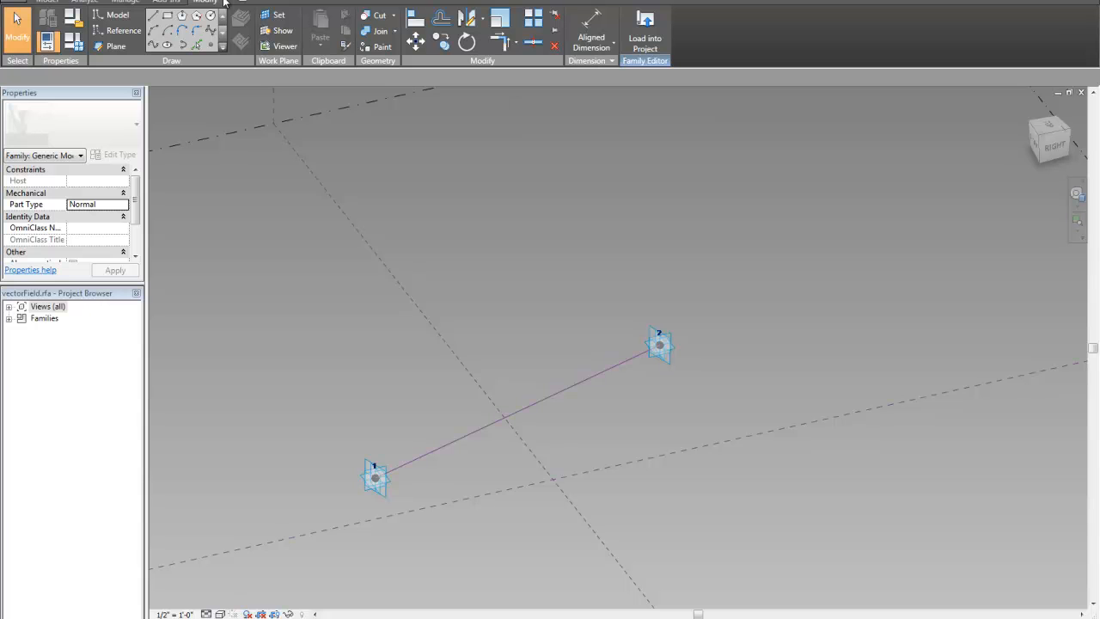
pyautogui.moveTo(585, 315)
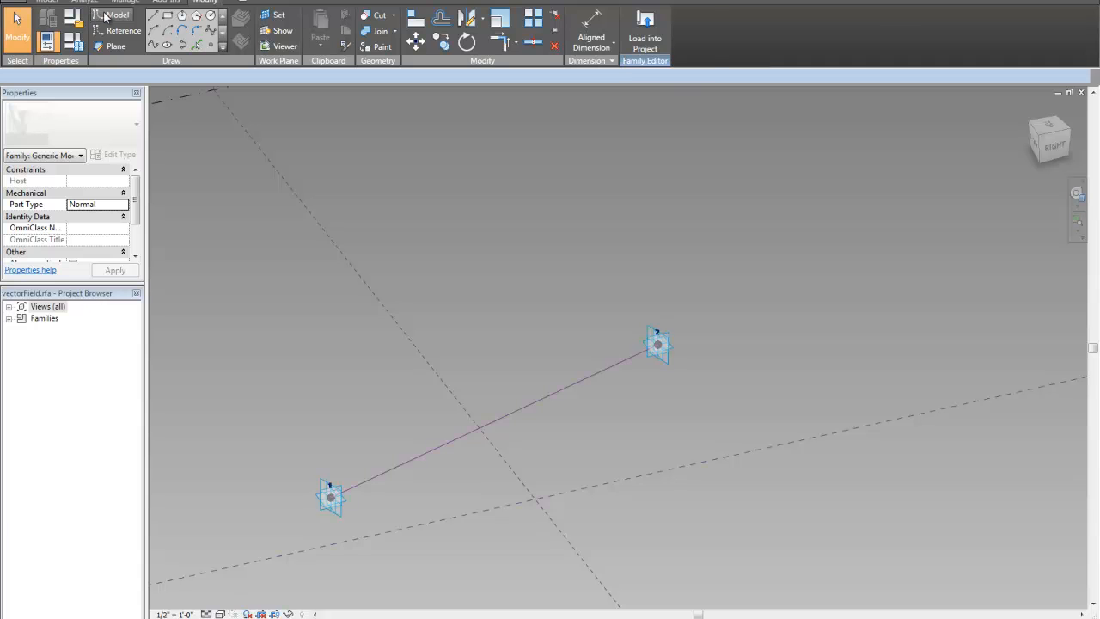
# Draw a short model line on point 2's plane, then drag point 1 to test
pyautogui.click(117, 15)
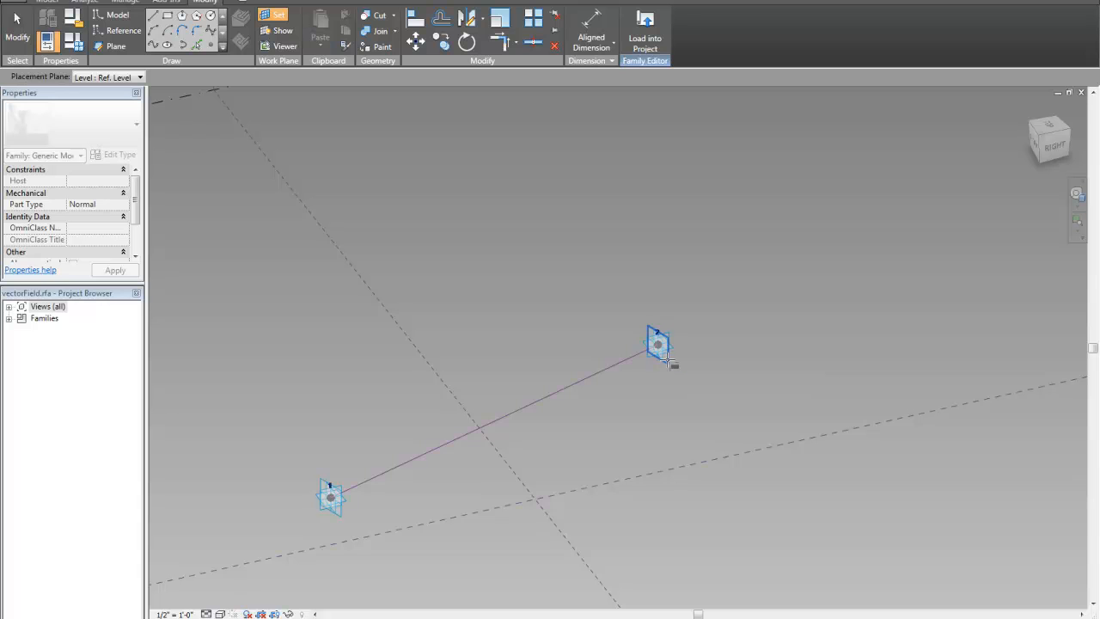
pyautogui.moveTo(666, 359)
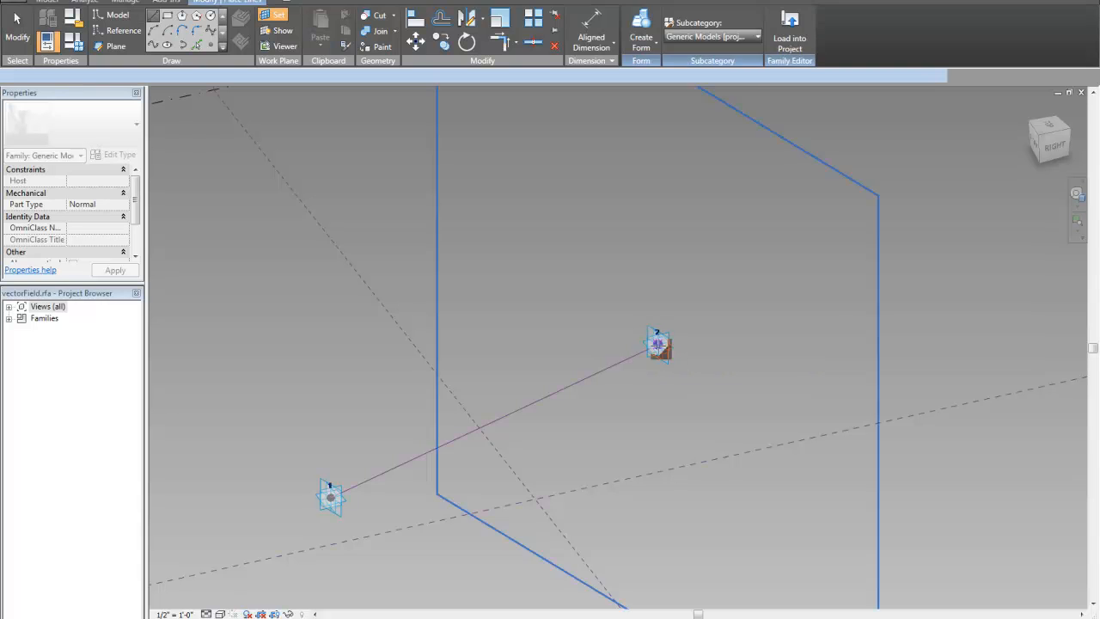
pyautogui.click(117, 14)
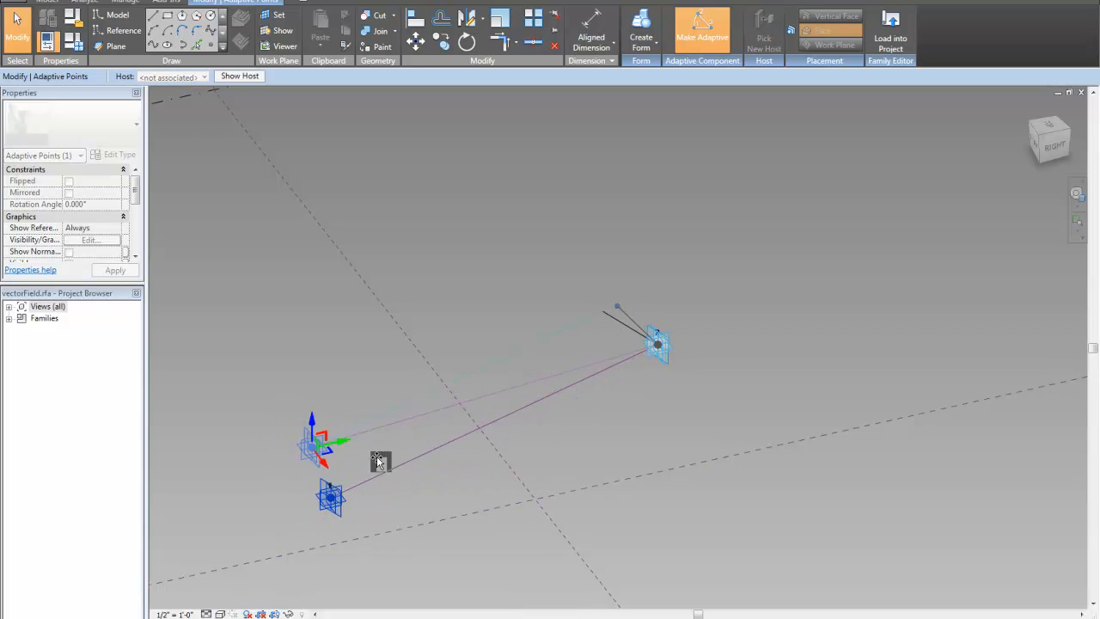
pyautogui.moveTo(323, 442); pyautogui.dragTo(451, 464)
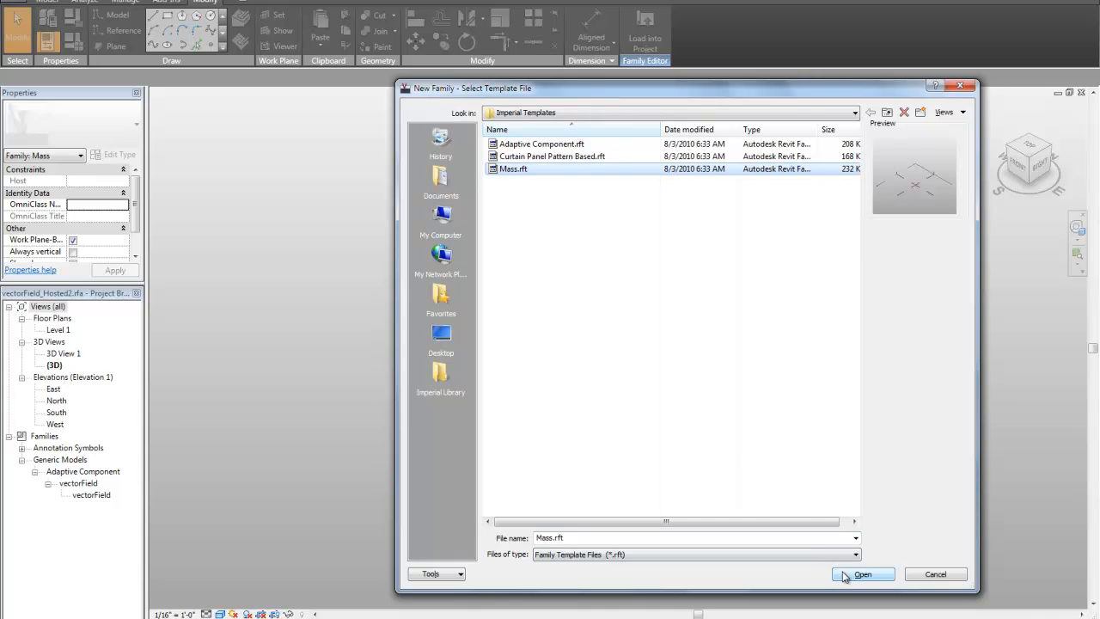
# Start a new family from the Mass.rft template
pyautogui.click(862, 574)
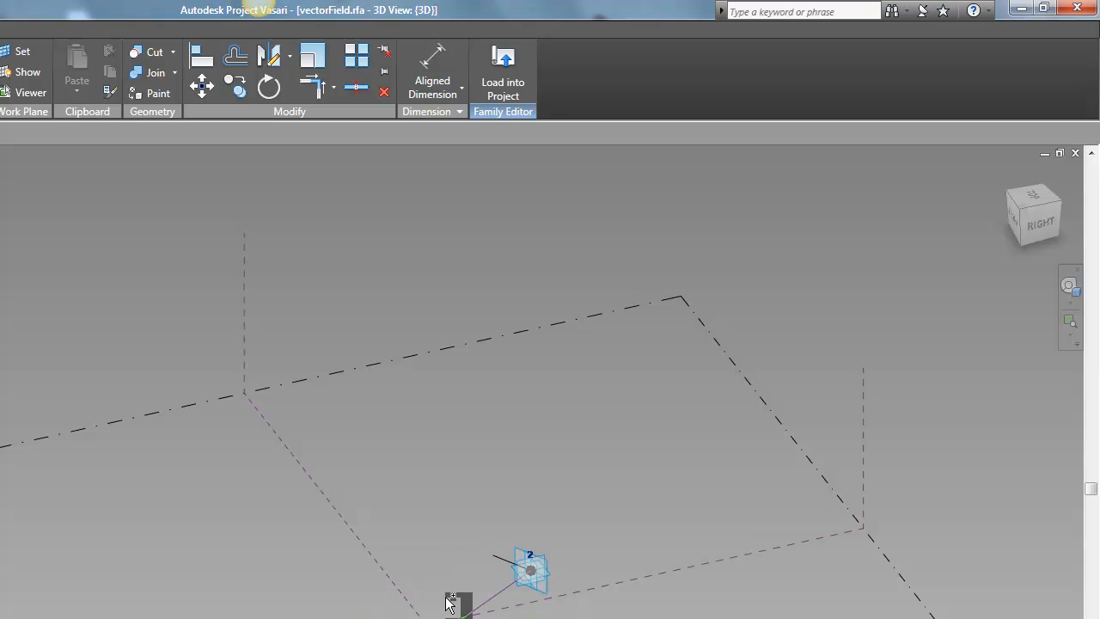
# Load the vectorField component into the new mass family
pyautogui.click(502, 73)
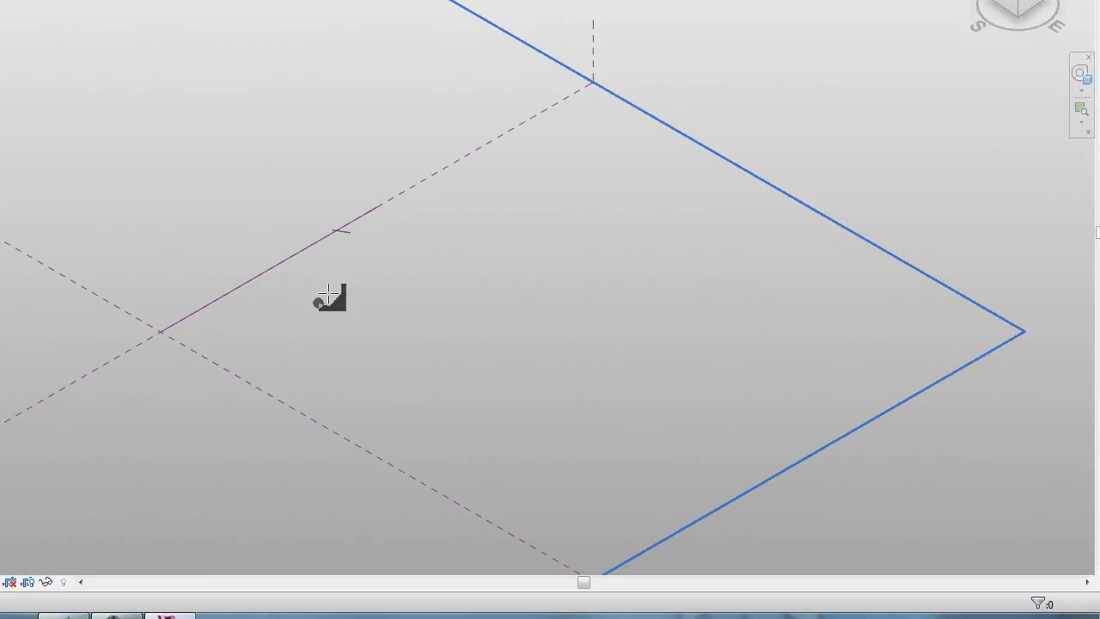
pyautogui.moveTo(41, 461)
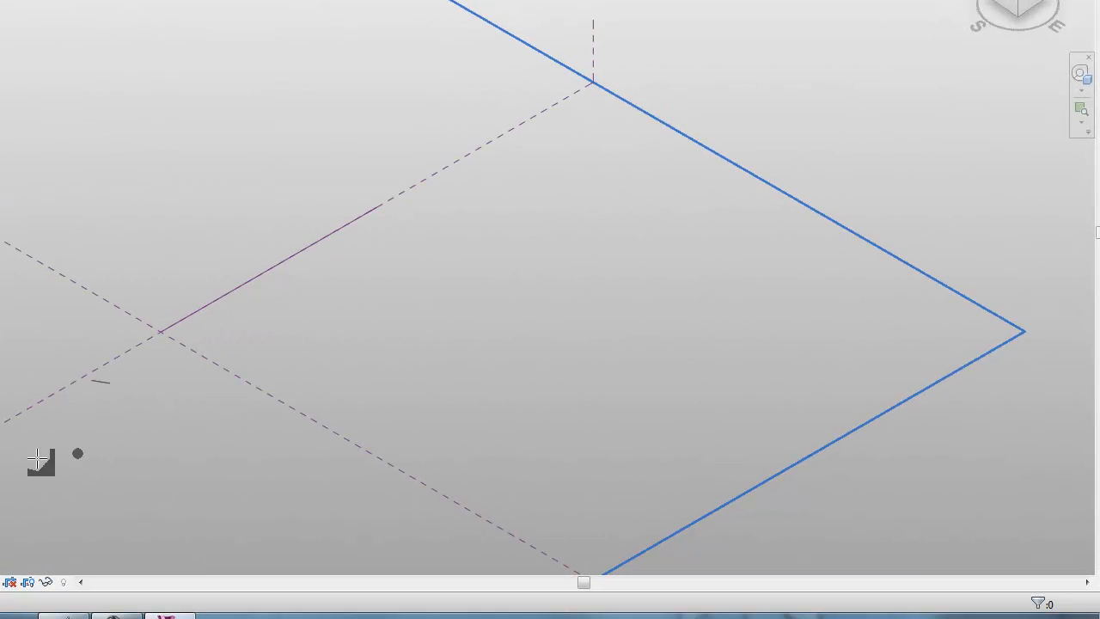
pyautogui.moveTo(93, 218)
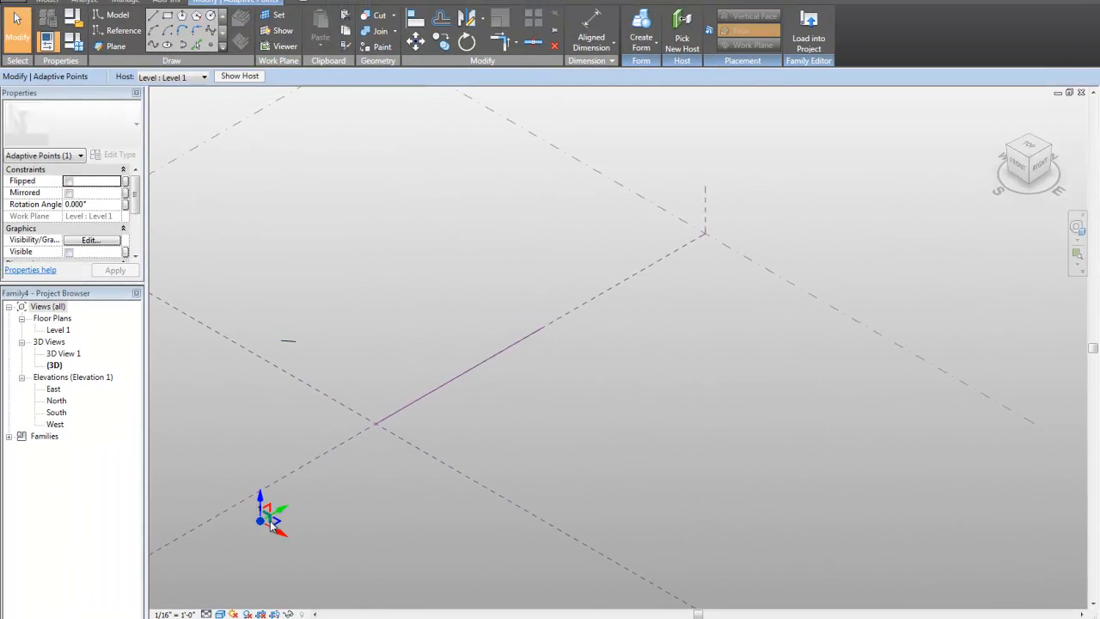
# Place a vectorField instance at the reference line's start and move the target point nearby
pyautogui.moveTo(270, 515); pyautogui.dragTo(451, 451)
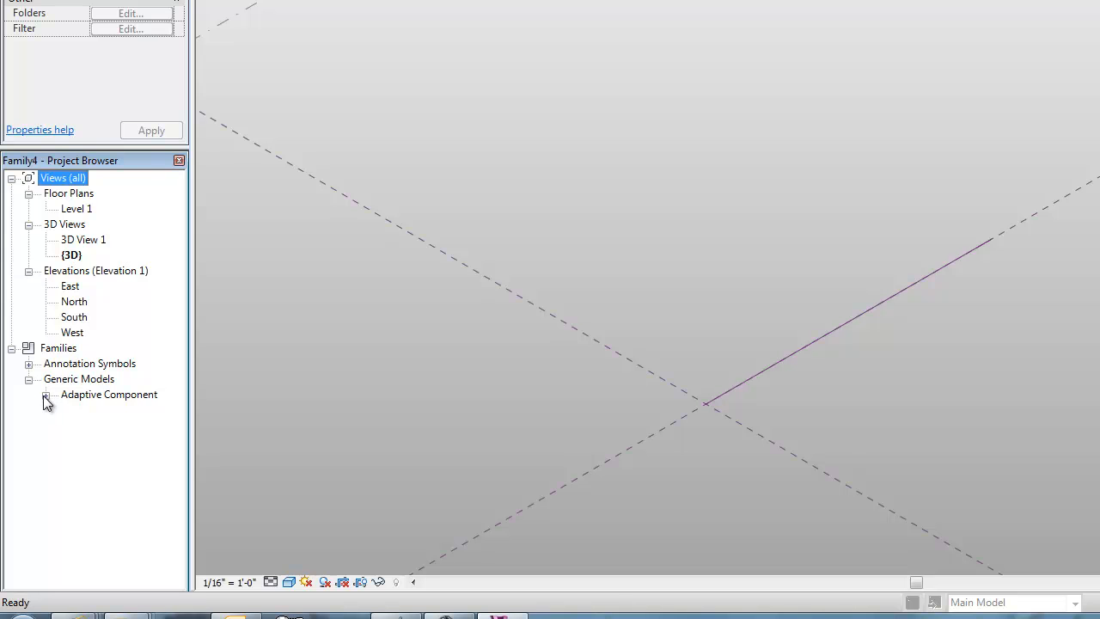
pyautogui.click(46, 394)
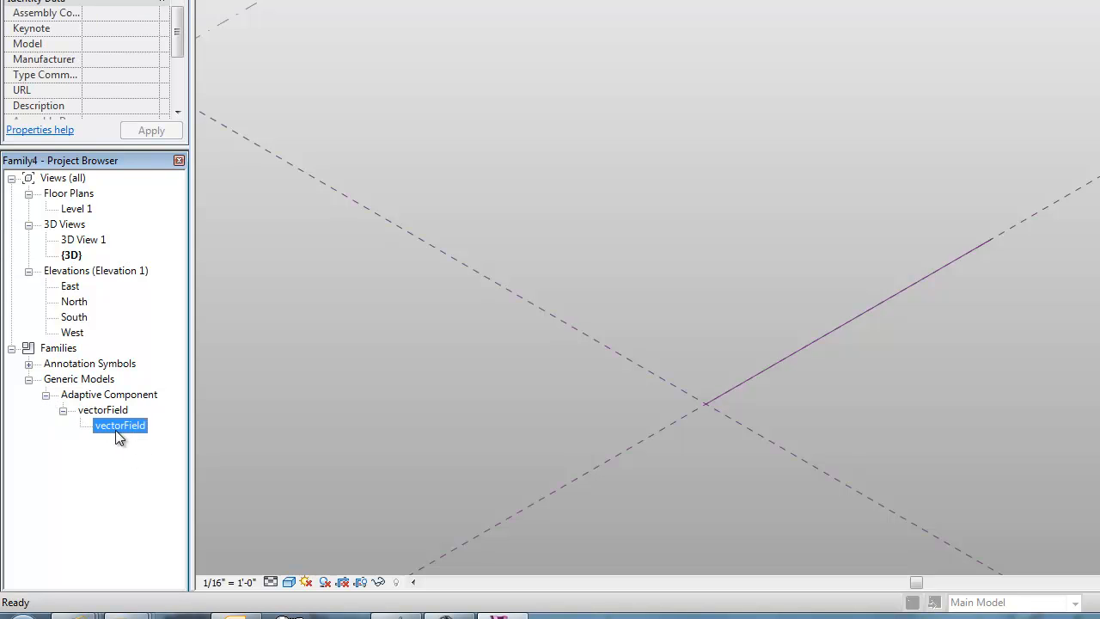
pyautogui.doubleClick(120, 425)
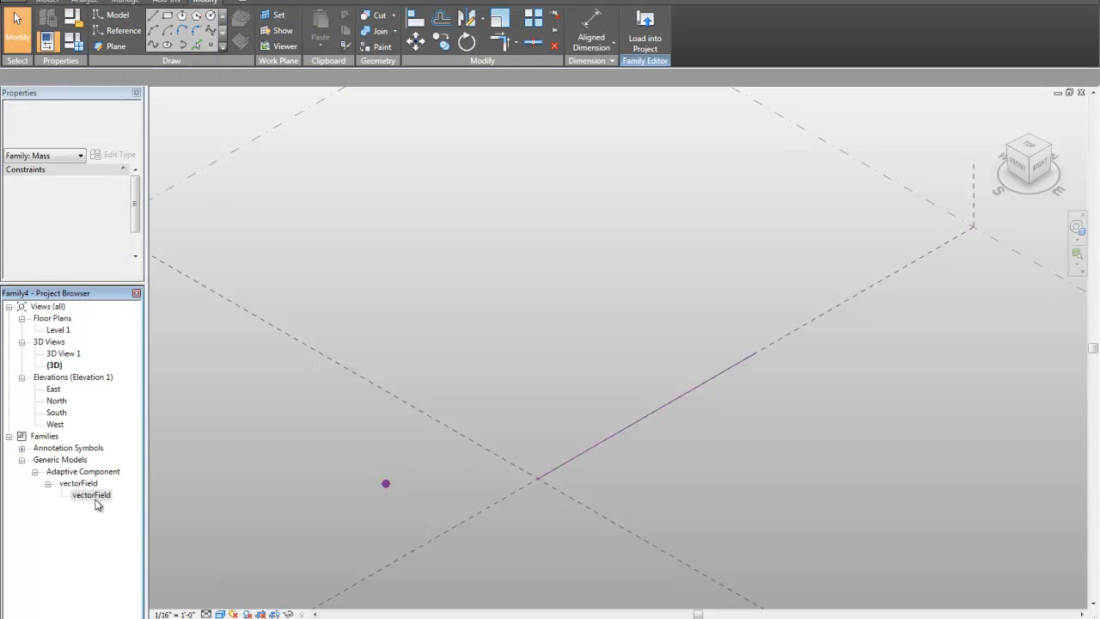
pyautogui.doubleClick(91, 494)
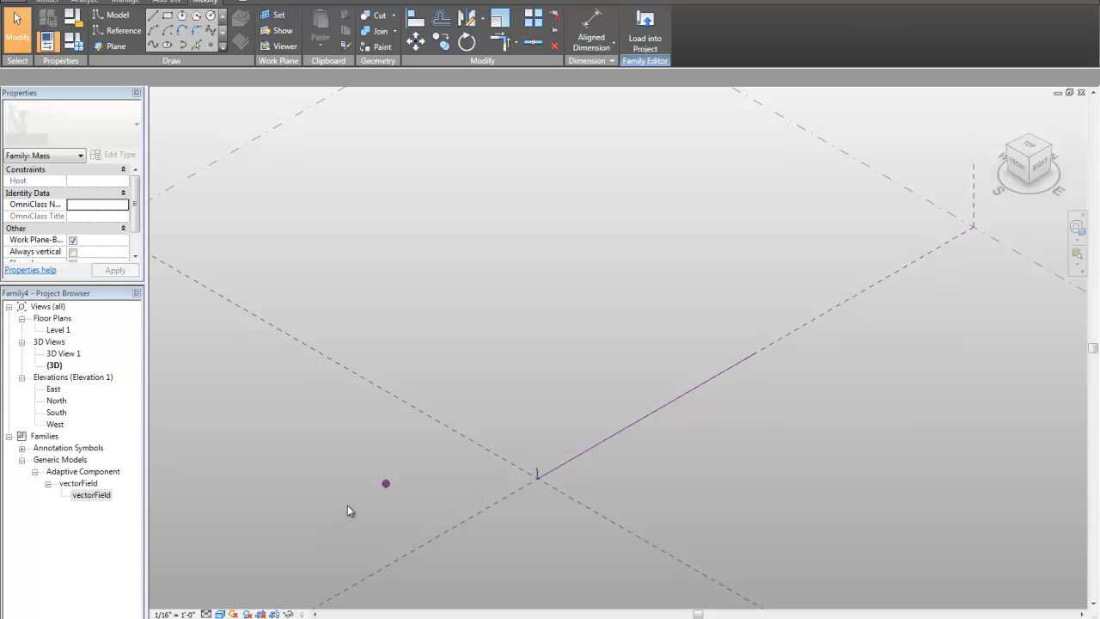
pyautogui.click(385, 483)
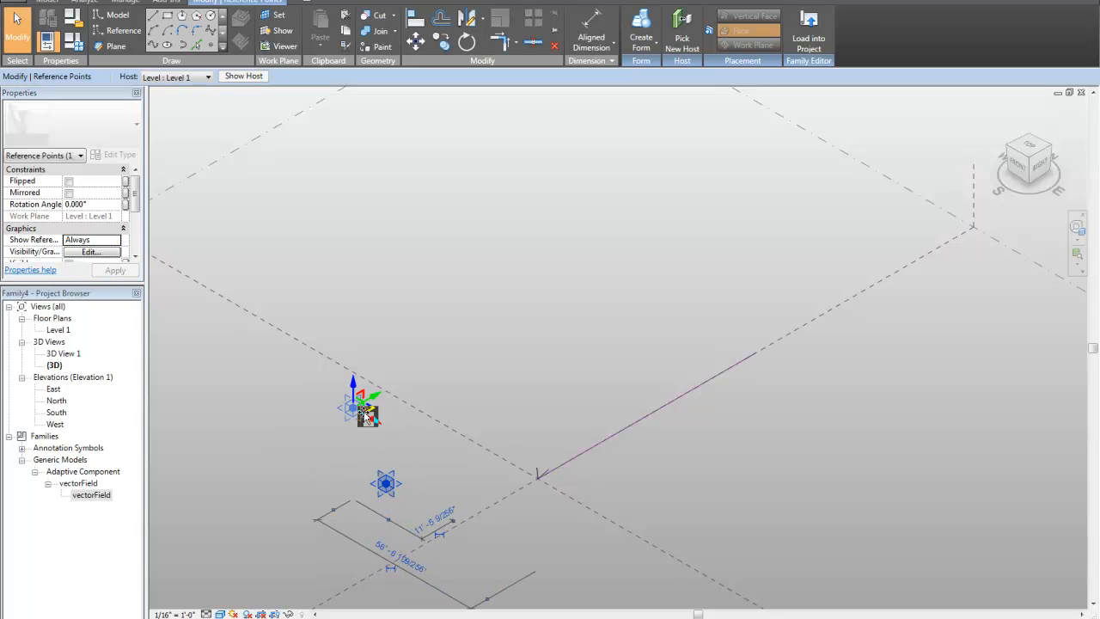
pyautogui.moveTo(361, 408); pyautogui.dragTo(327, 511)
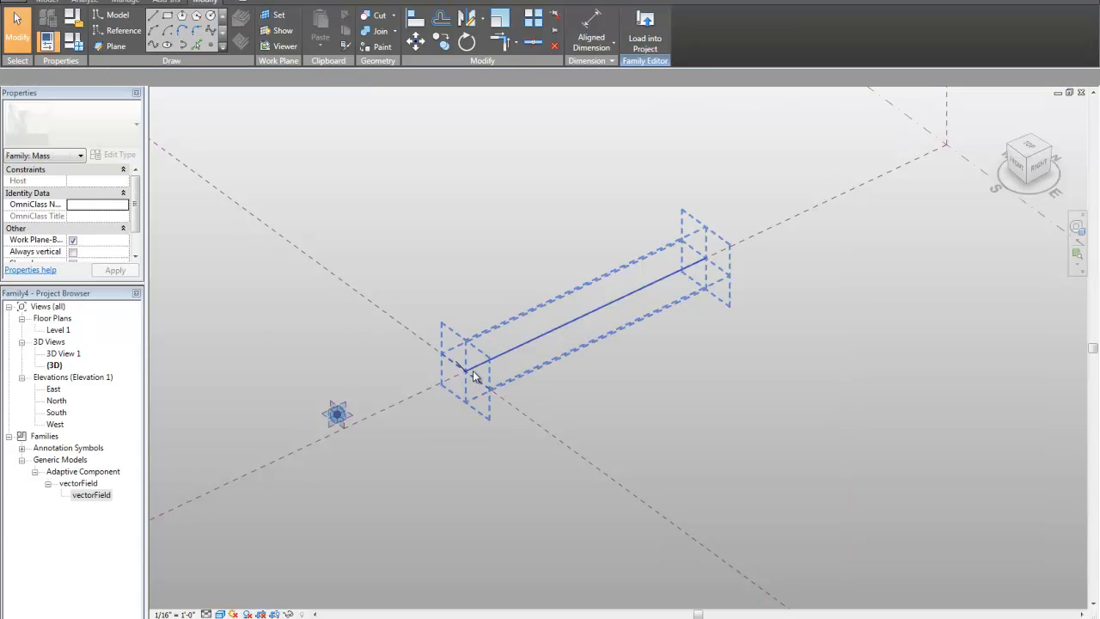
# Ctrl-drag copies of the component along the line and dimension their spacing
pyautogui.click(466, 367)
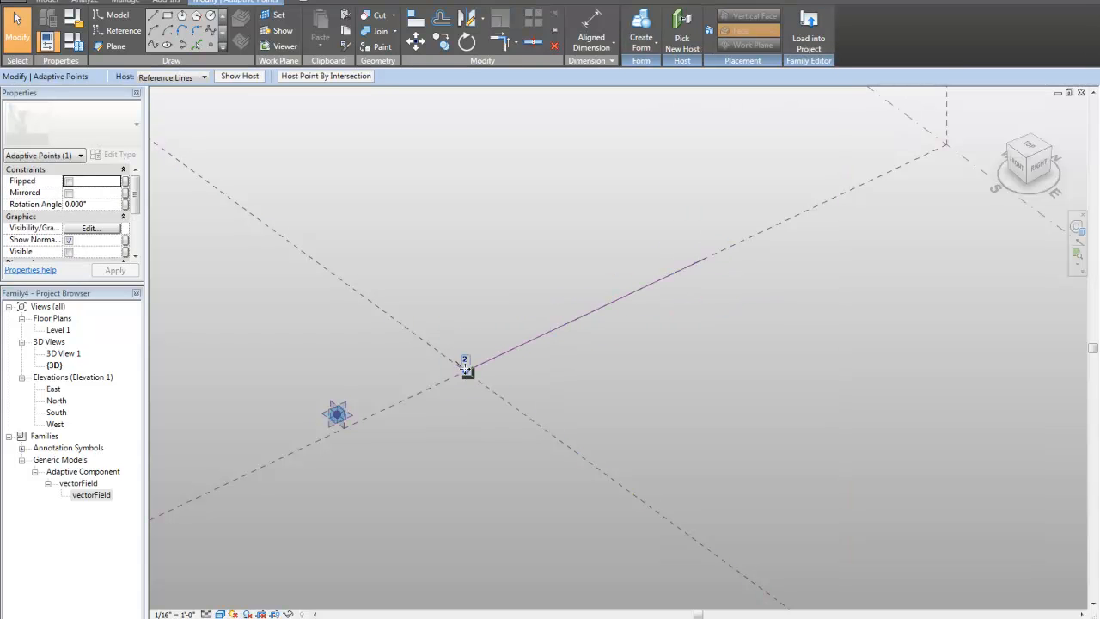
pyautogui.moveTo(464, 365); pyautogui.dragTo(494, 353)
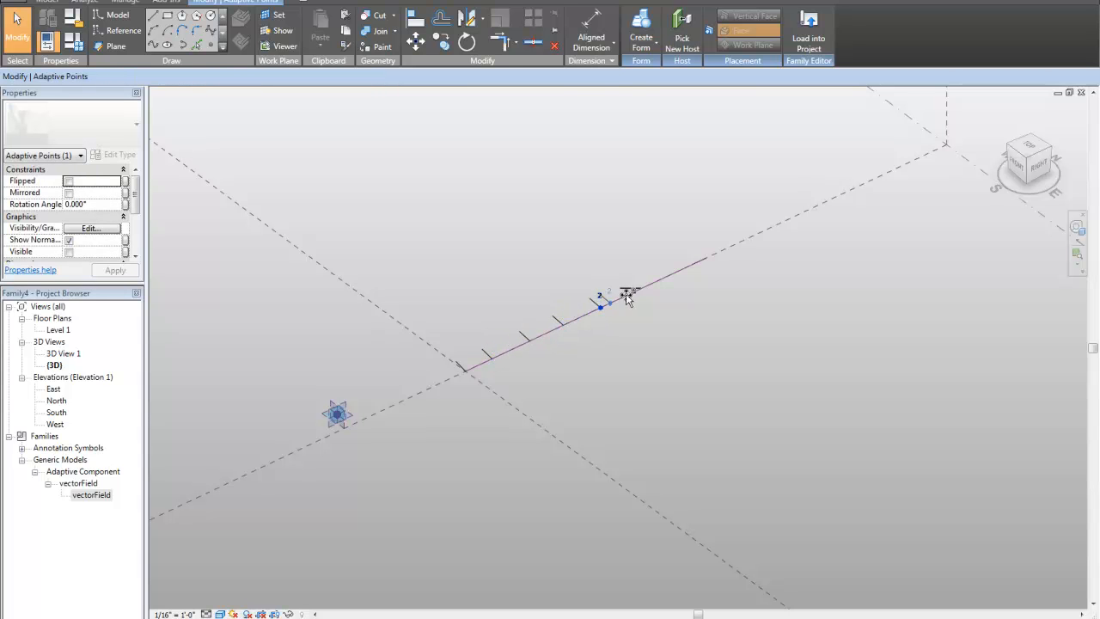
pyautogui.moveTo(610, 296); pyautogui.dragTo(661, 275)
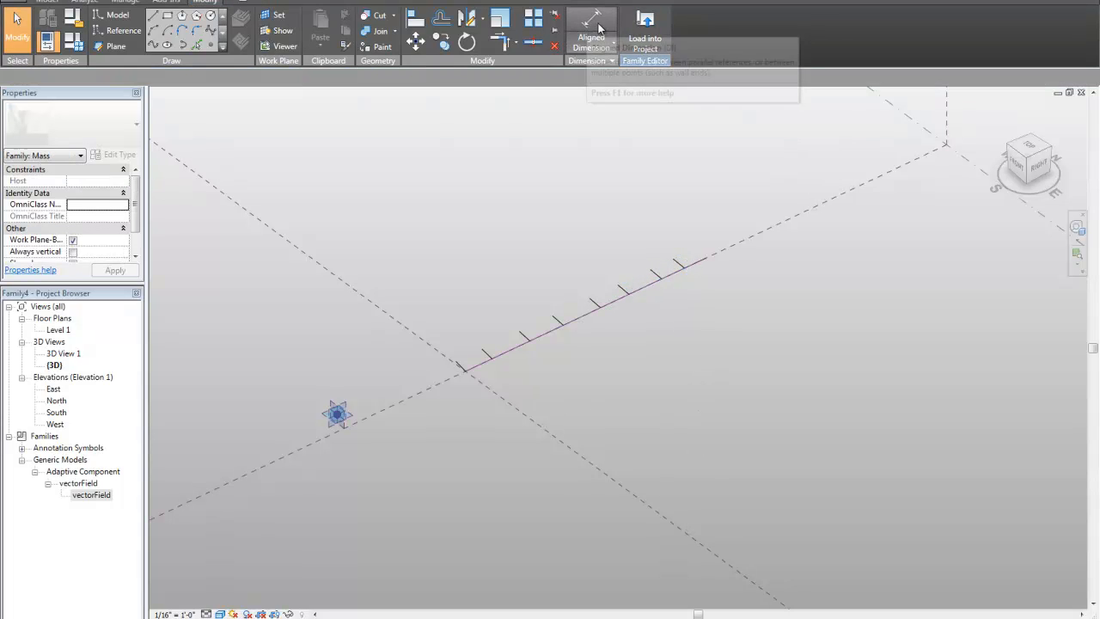
pyautogui.click(591, 31)
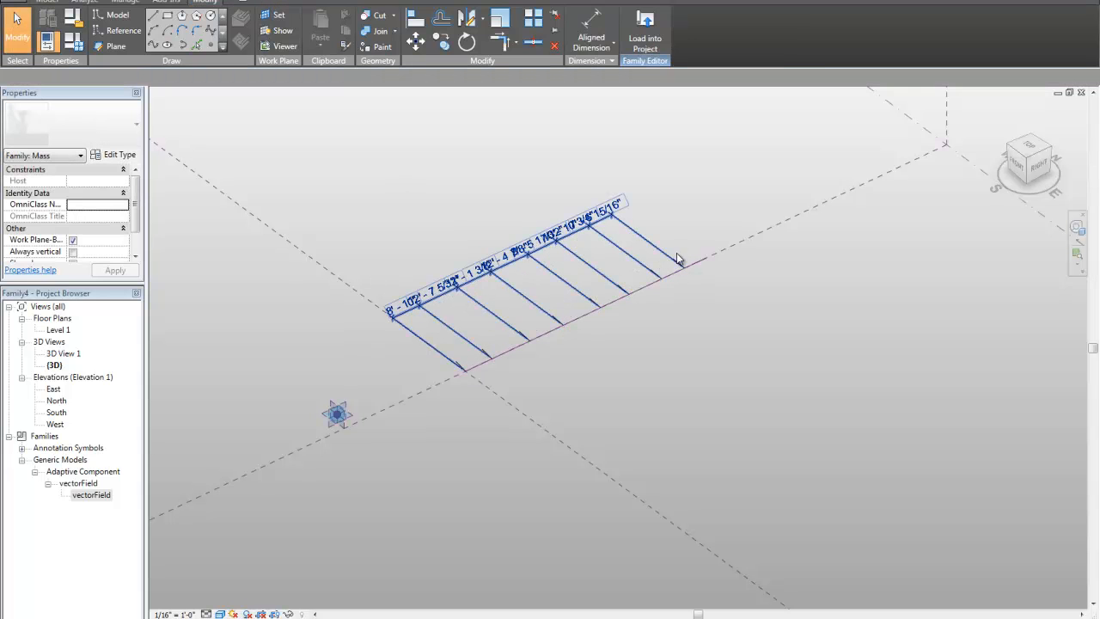
pyautogui.click(678, 257)
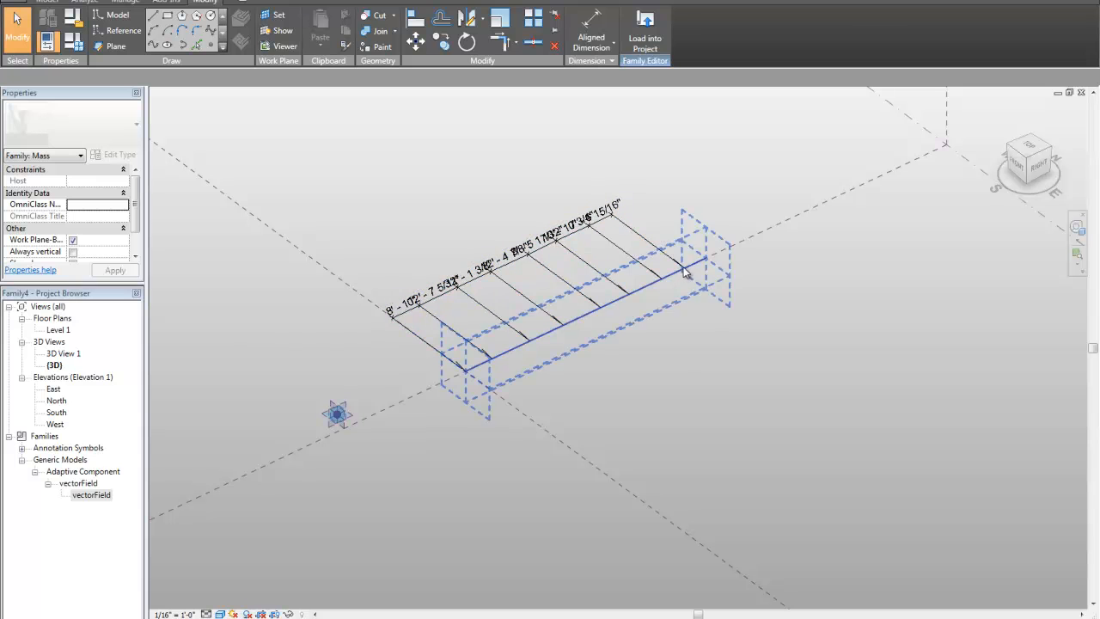
pyautogui.click(684, 268)
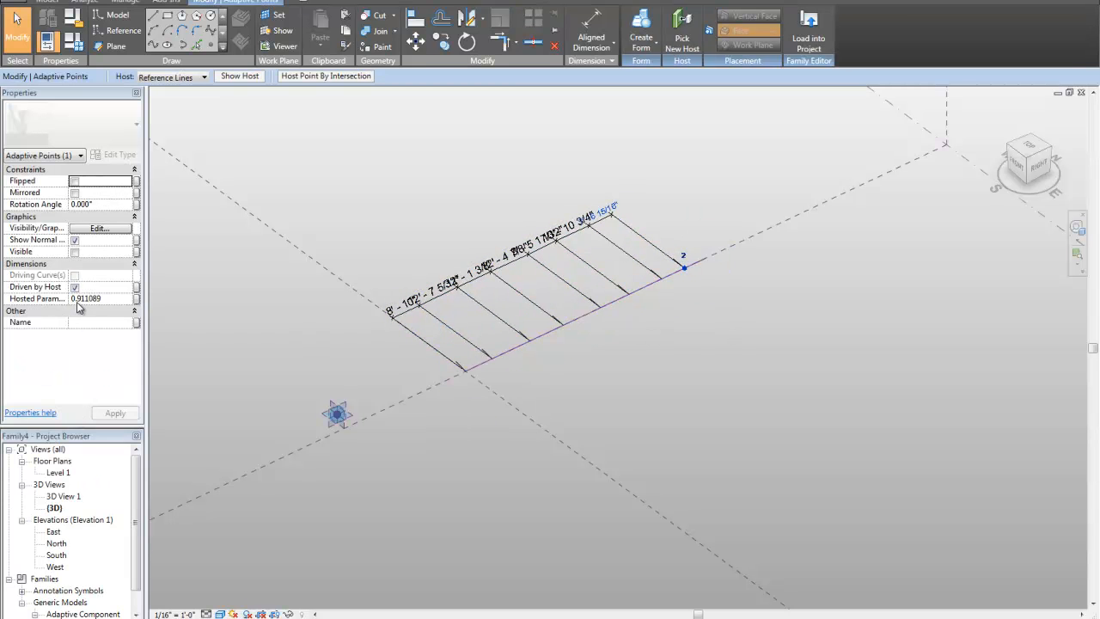
pyautogui.moveTo(108, 308)
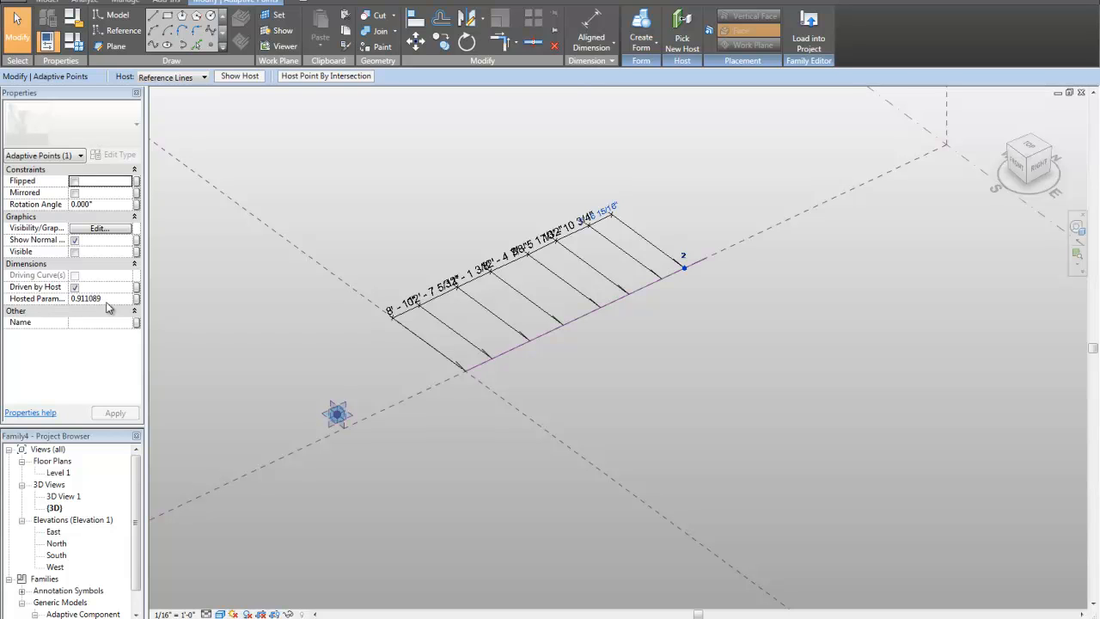
pyautogui.click(86, 299)
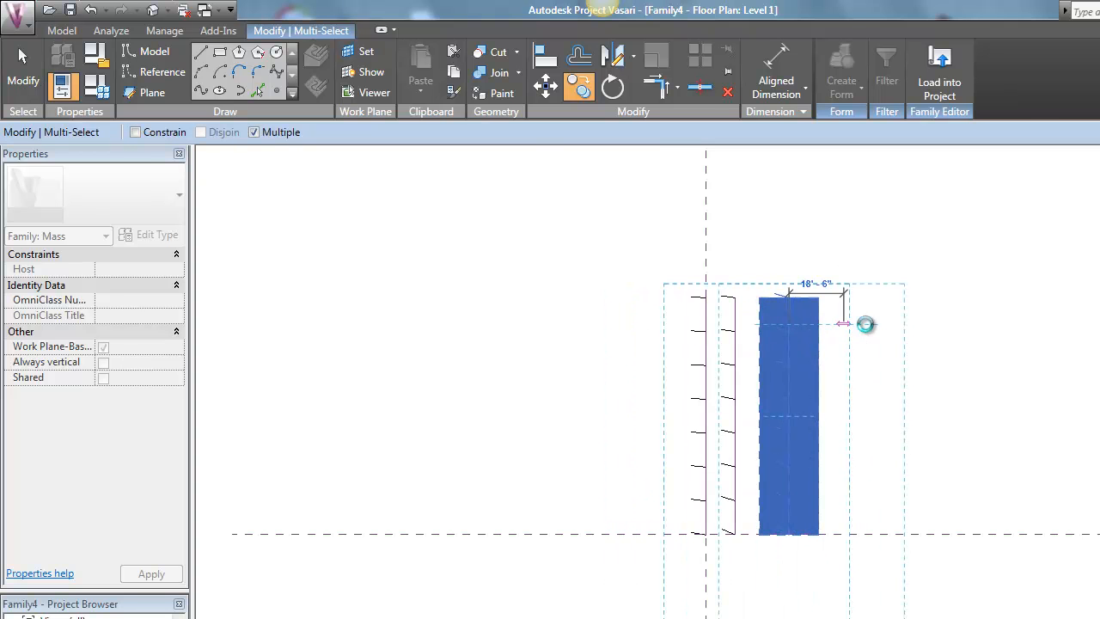
# Copy the reference line and its components into multiple parallel rows in Floor Plan Level 1
pyautogui.moveTo(846, 323); pyautogui.dragTo(919, 327)
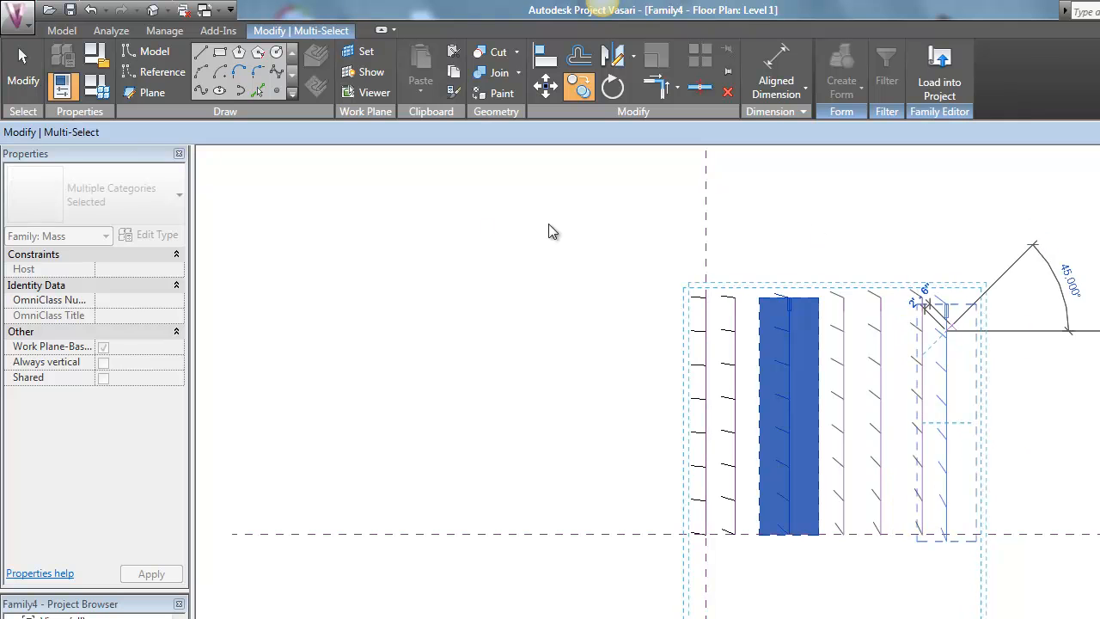
pyautogui.click(671, 344)
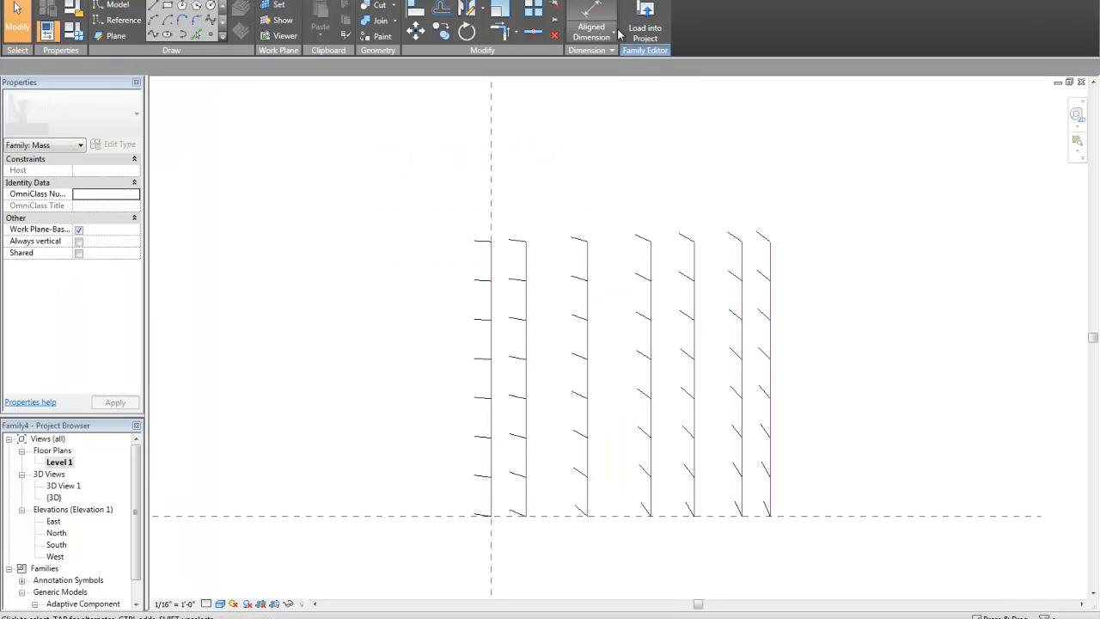
# Dimension across all seven reference lines with EQ on, then close the plan view
pyautogui.click(590, 22)
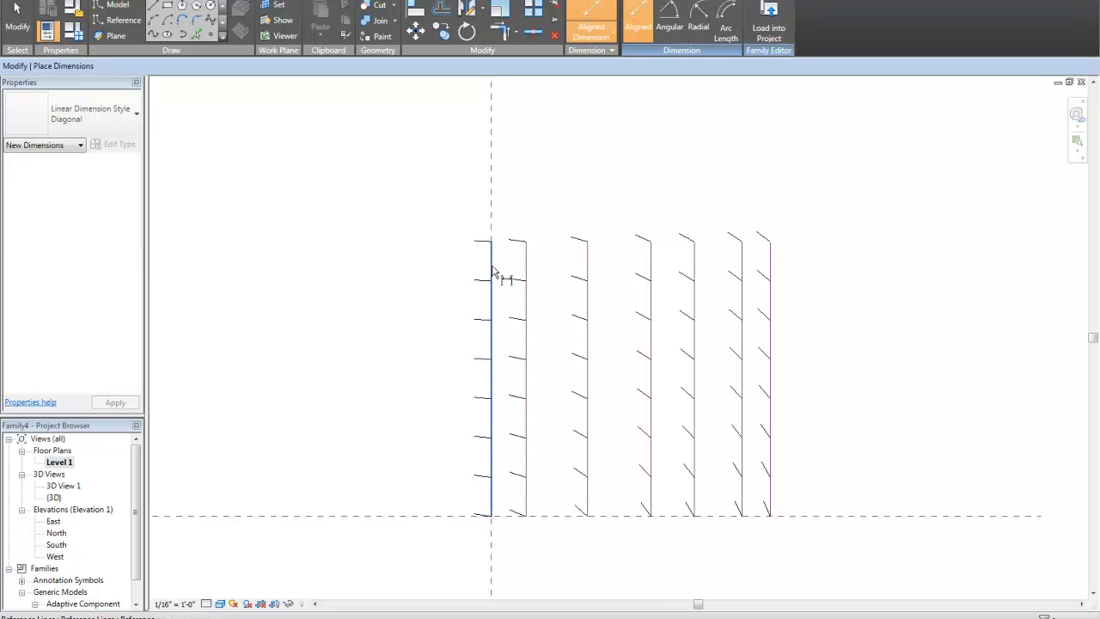
pyautogui.click(526, 271)
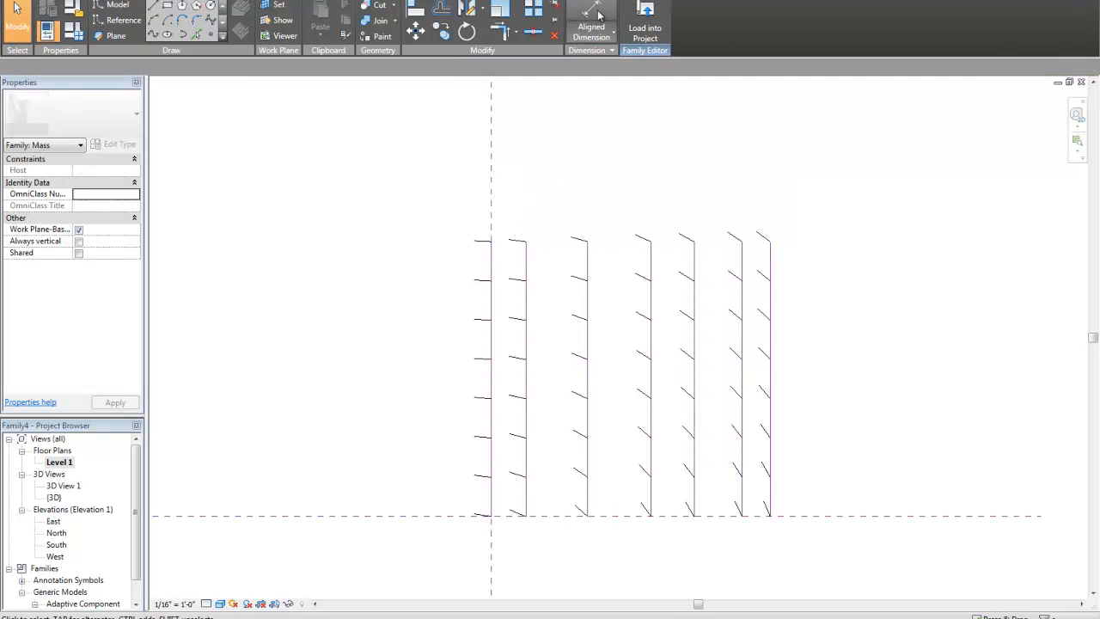
pyautogui.click(591, 21)
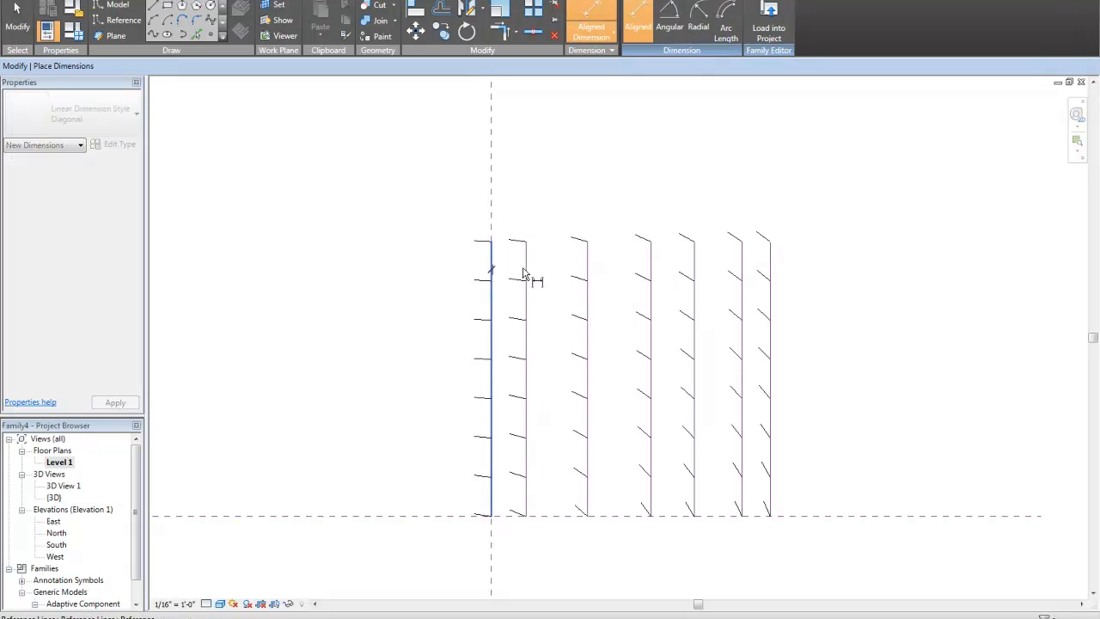
pyautogui.click(589, 265)
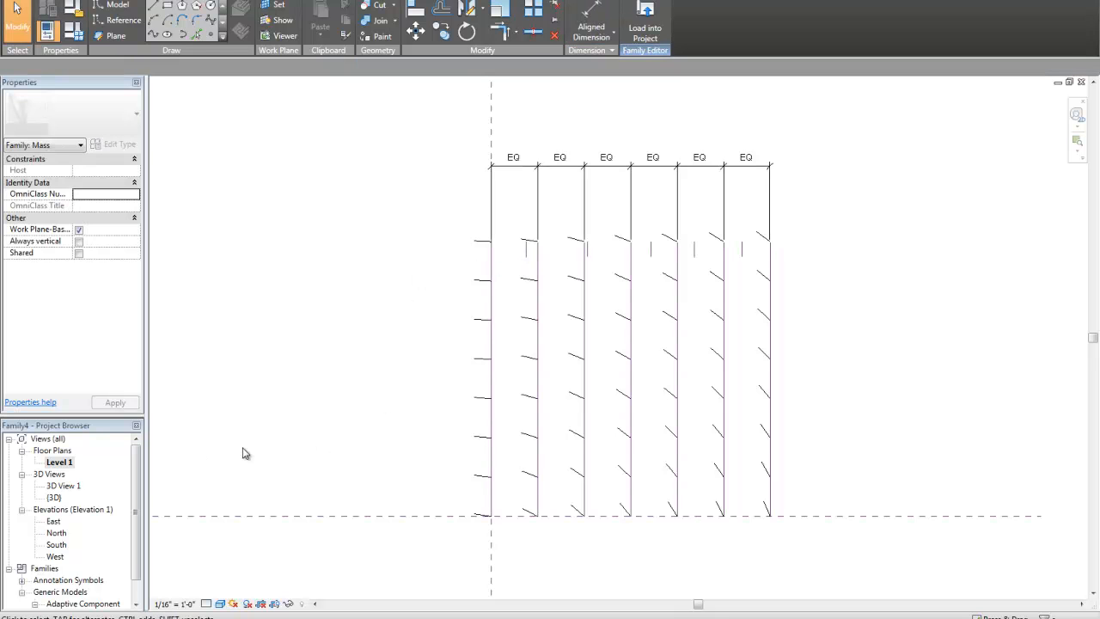
pyautogui.moveTo(1078, 95)
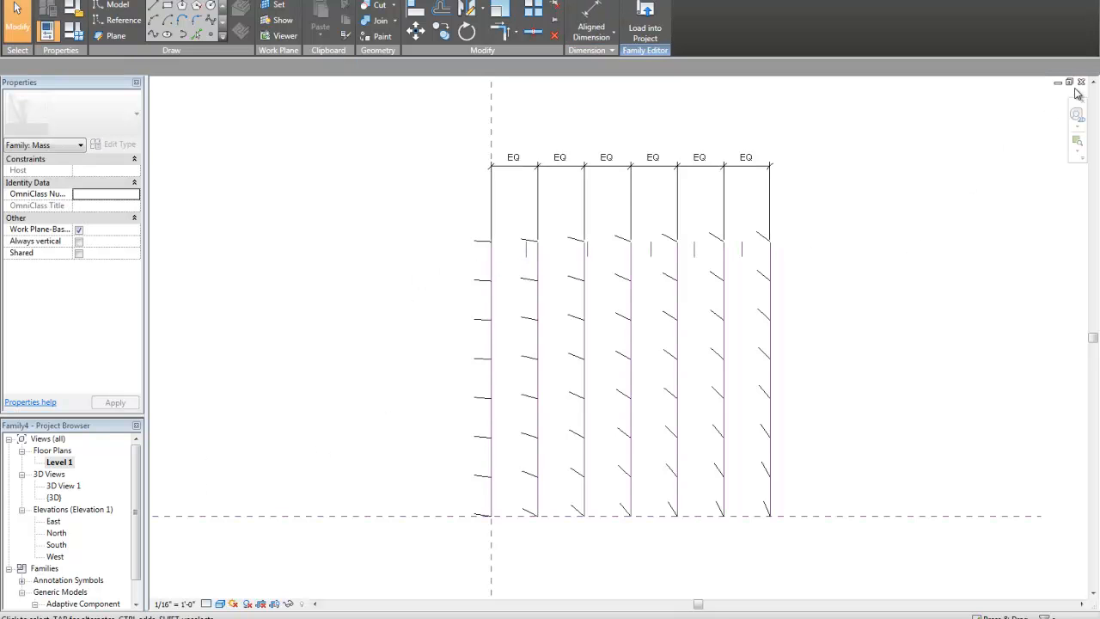
pyautogui.click(711, 163)
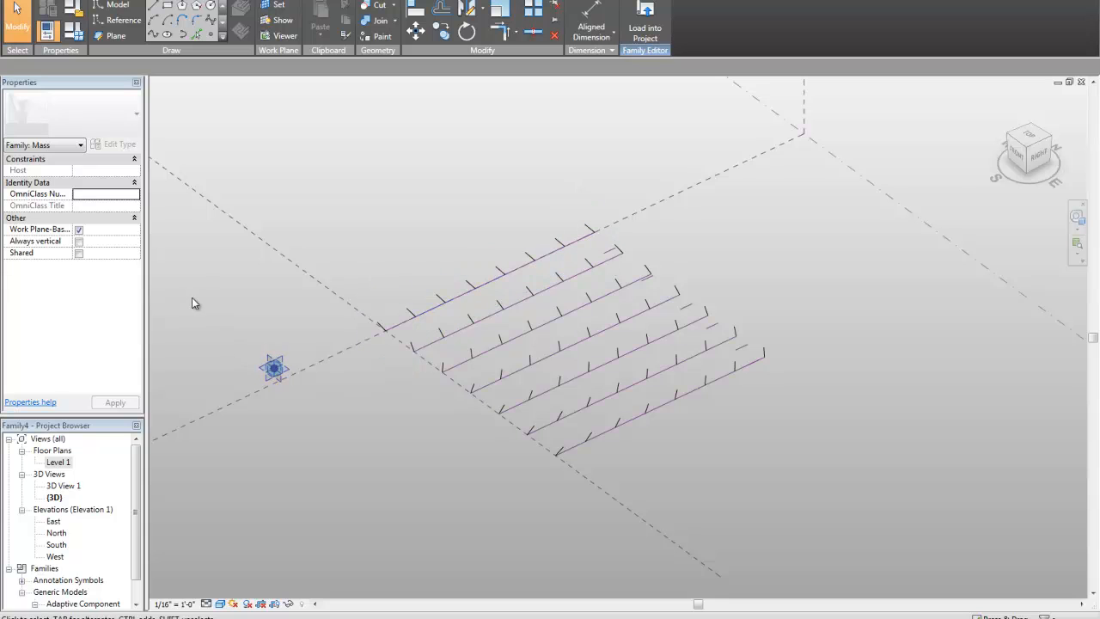
# Move the target reference point into the middle of the component grid in 3D
pyautogui.click(273, 367)
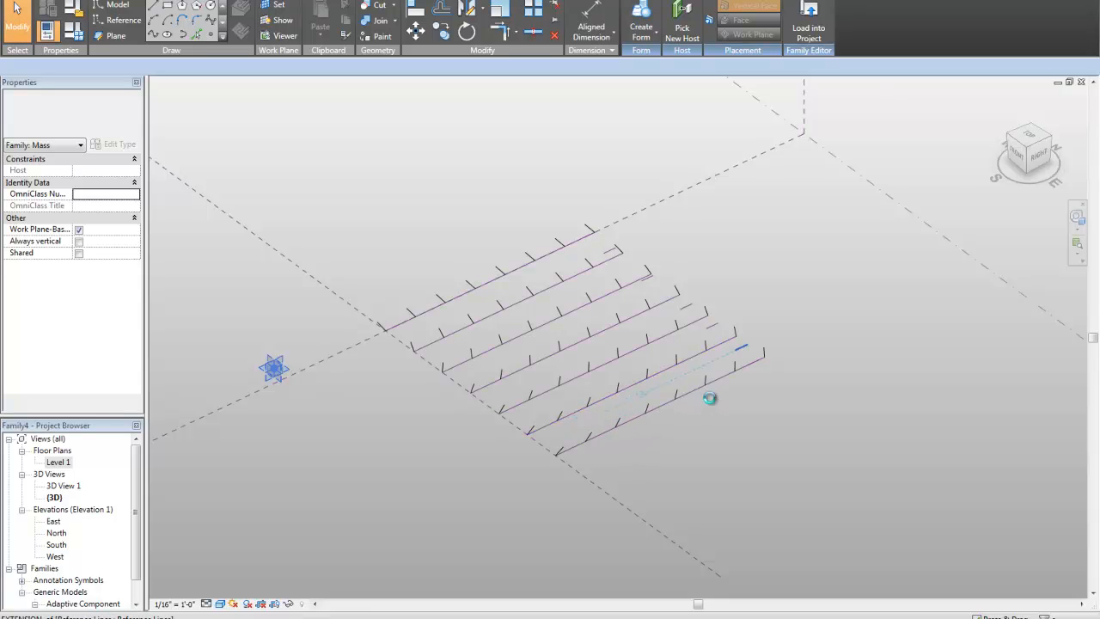
pyautogui.click(710, 398)
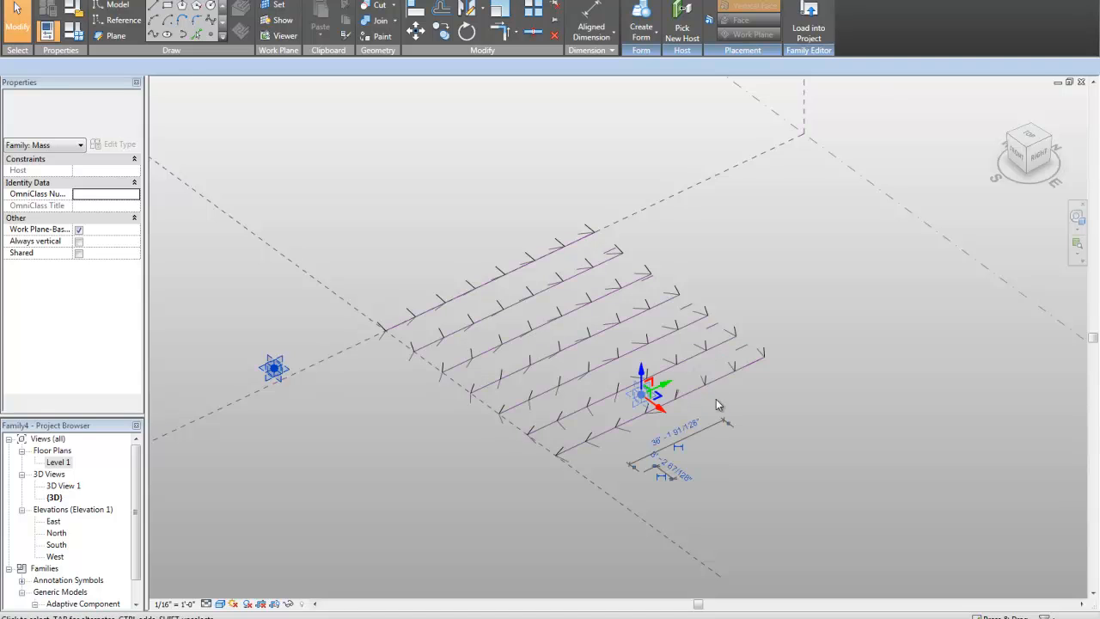
pyautogui.click(642, 393)
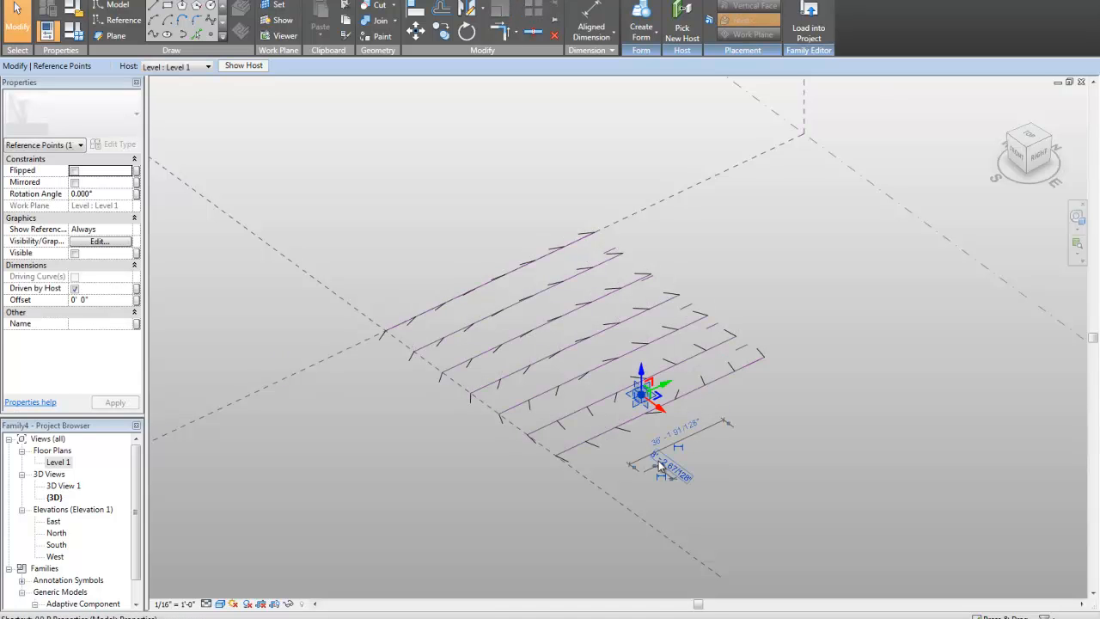
pyautogui.click(98, 241)
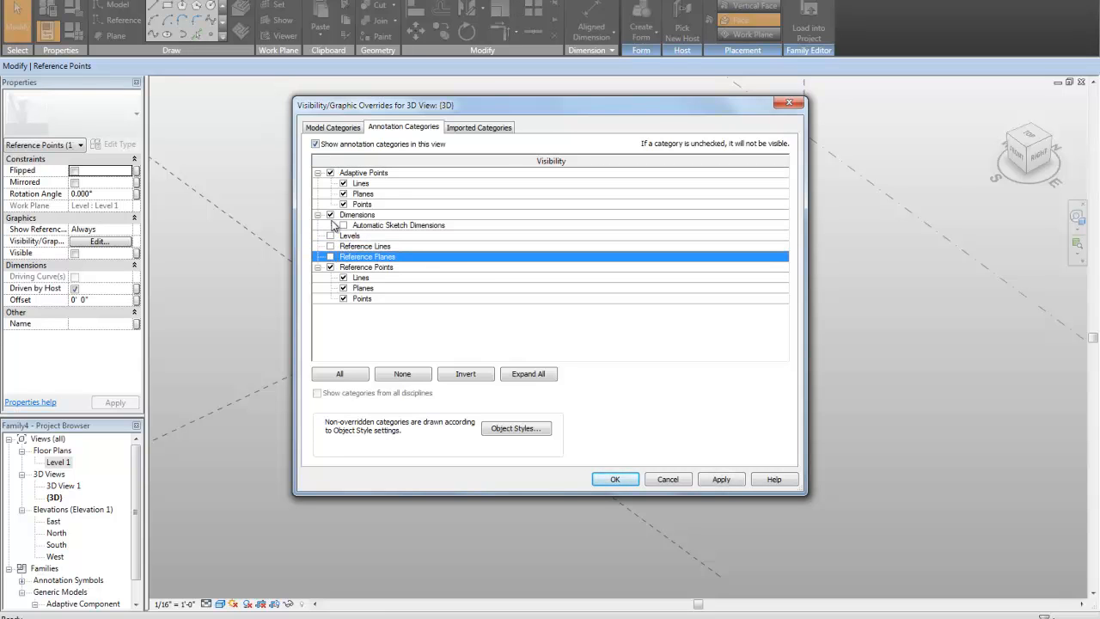
# Confirm hiding levels, reference lines and reference planes in Visibility/Graphics Overrides
pyautogui.click(614, 478)
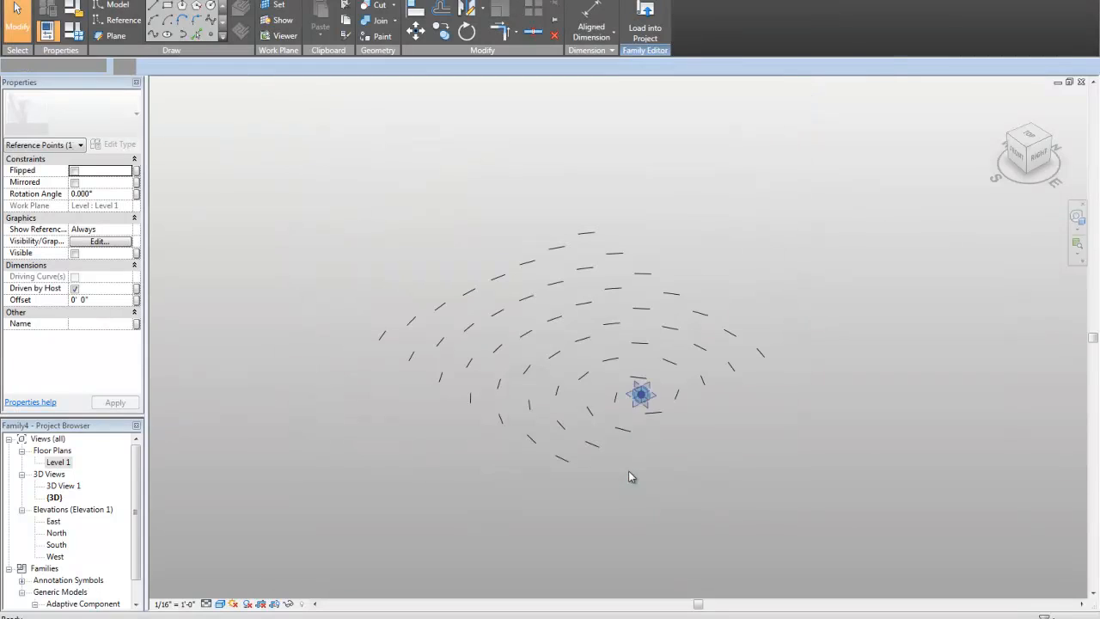